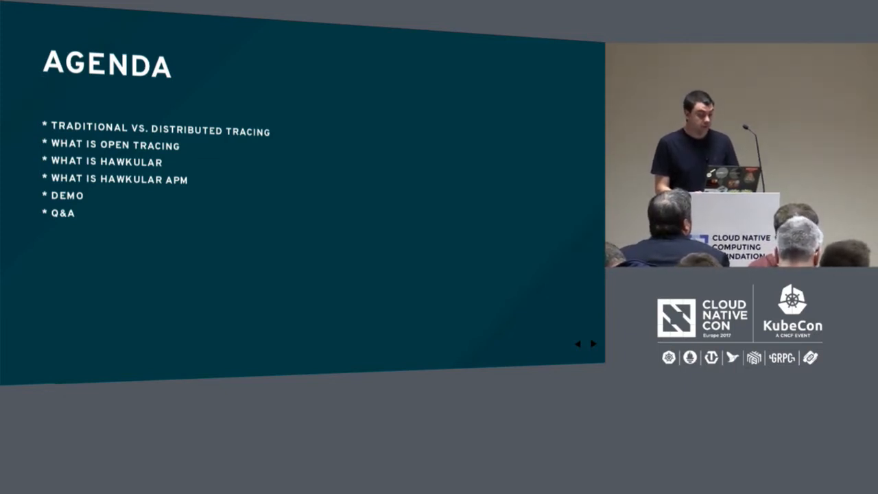
- Focus the terminal showing the ansible-playbook vertx-opentracing.yml command
left_click(593, 343)
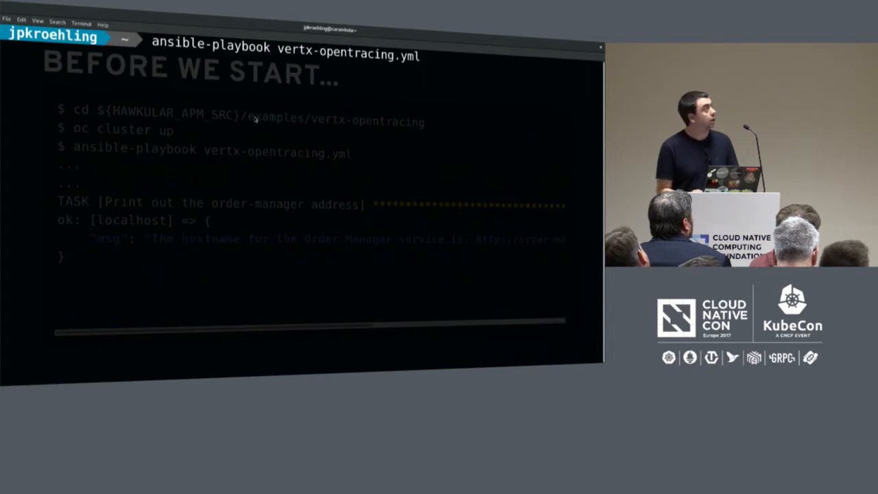
- Cancel the pending playbook command and start Docker with sudo systemctl start docker
key("ctrl+c")
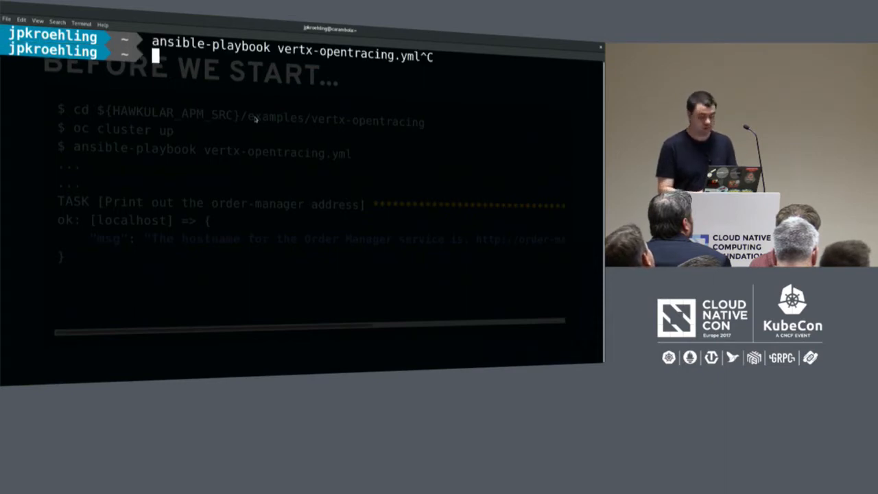
type("sudo systemc")
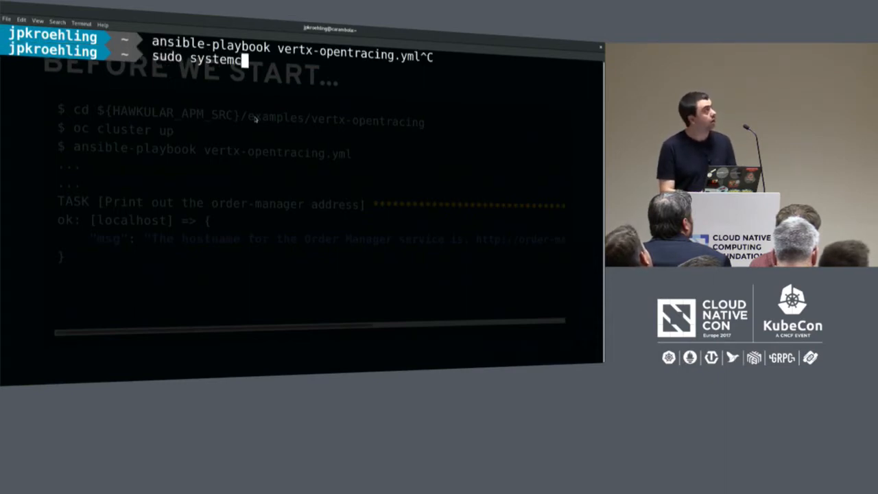
type("tl start docker")
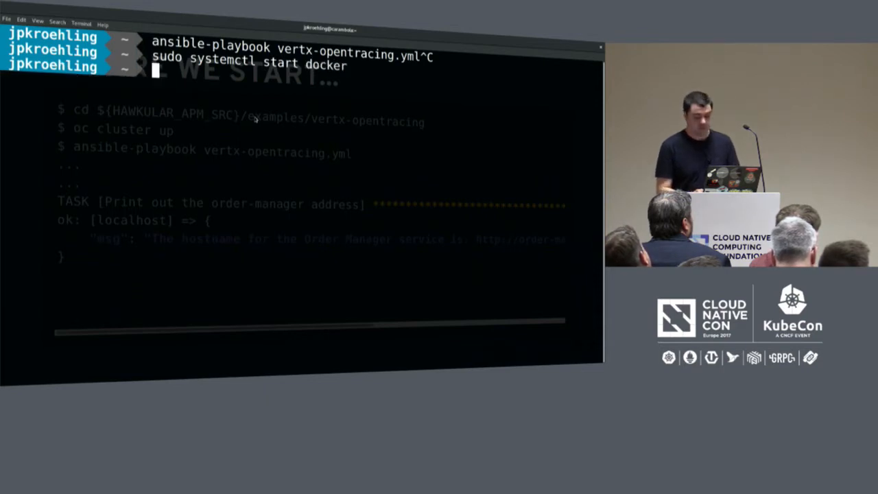
- Change into Projects/java/src/github.com/hawkular/hawkular-apm/examples/vertx-opentracing
type("cd")
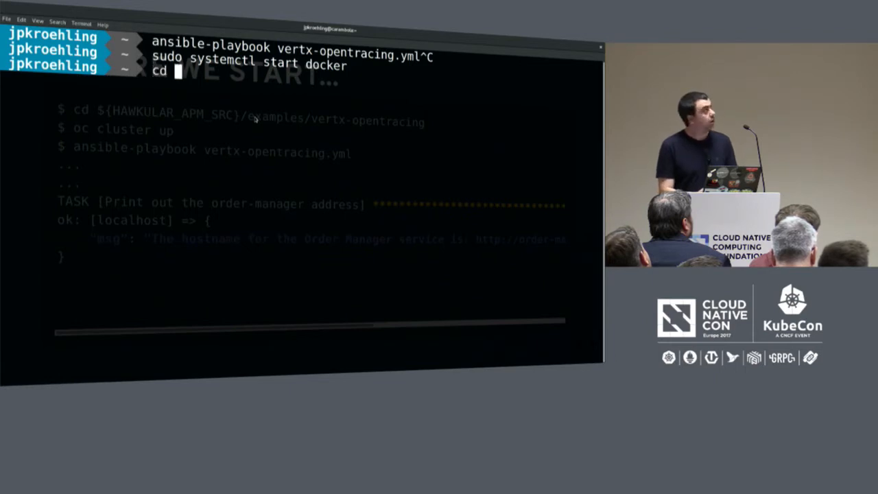
type("Projects/java/")
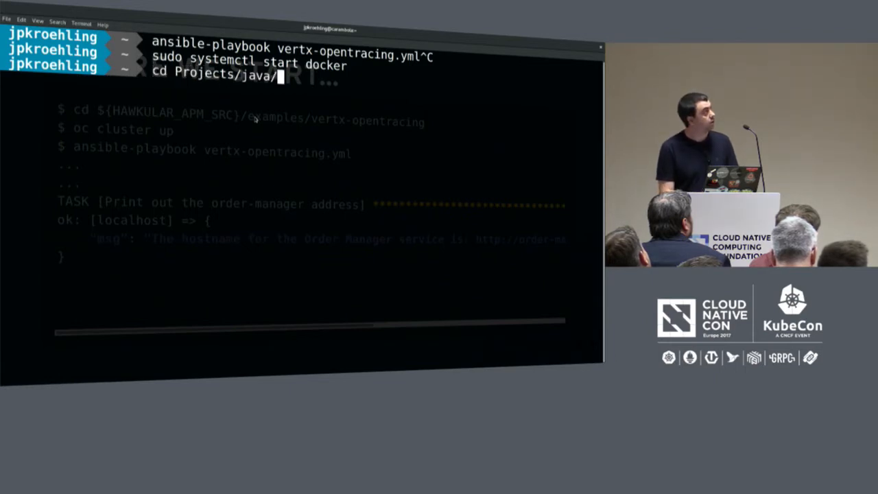
type("src/git")
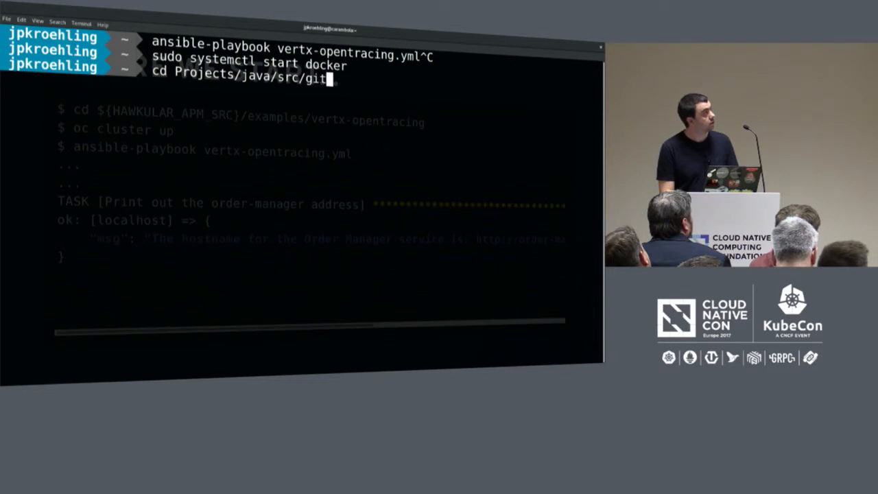
type("hub.com/")
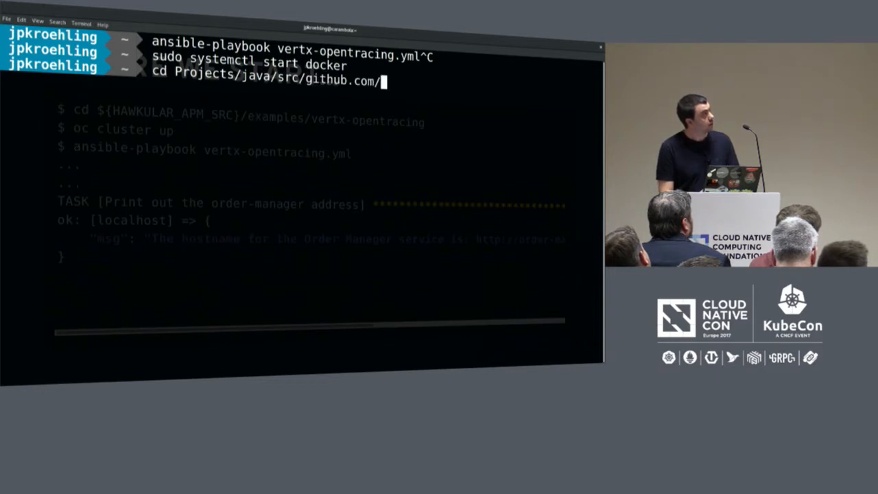
type("hawkular/")
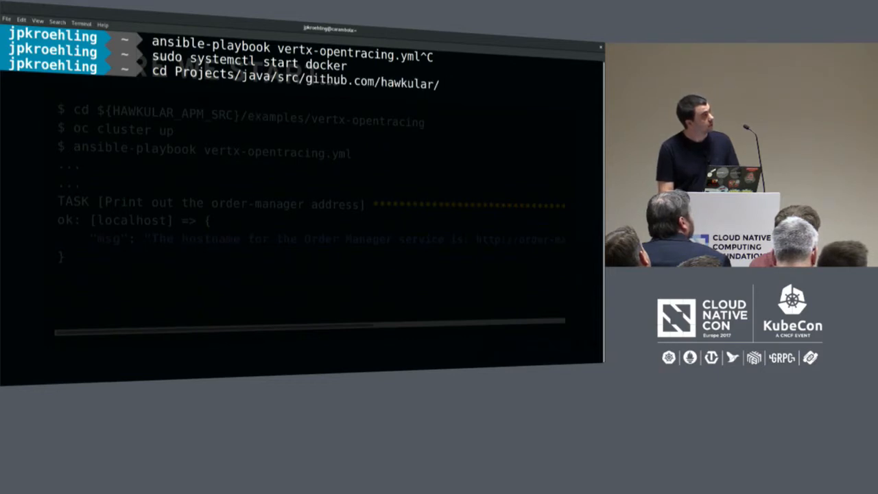
type("hawkular-apm/")
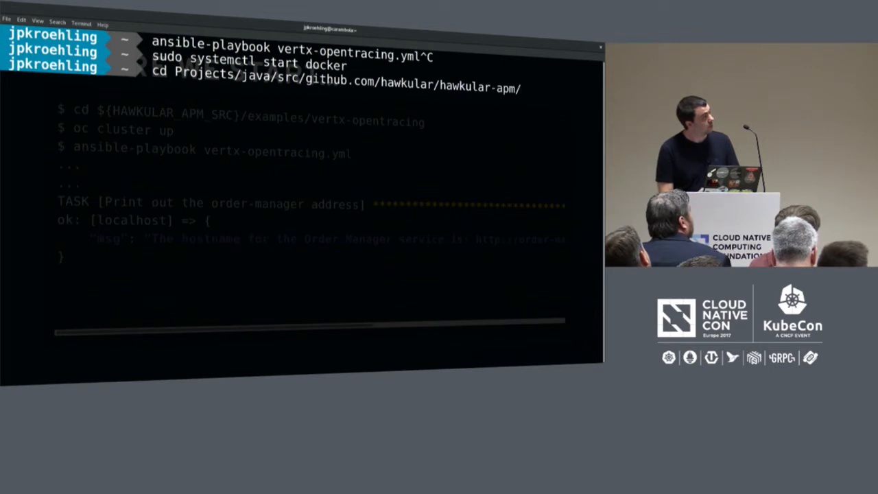
type("examples/")
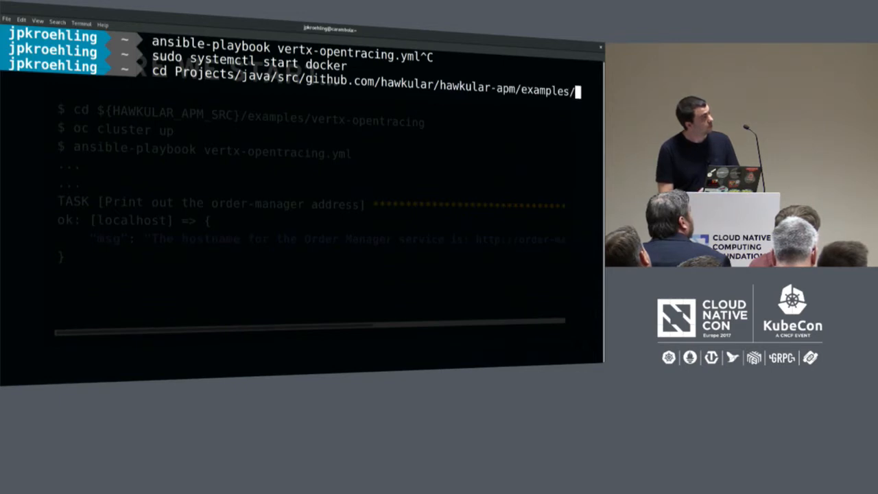
key("Return")
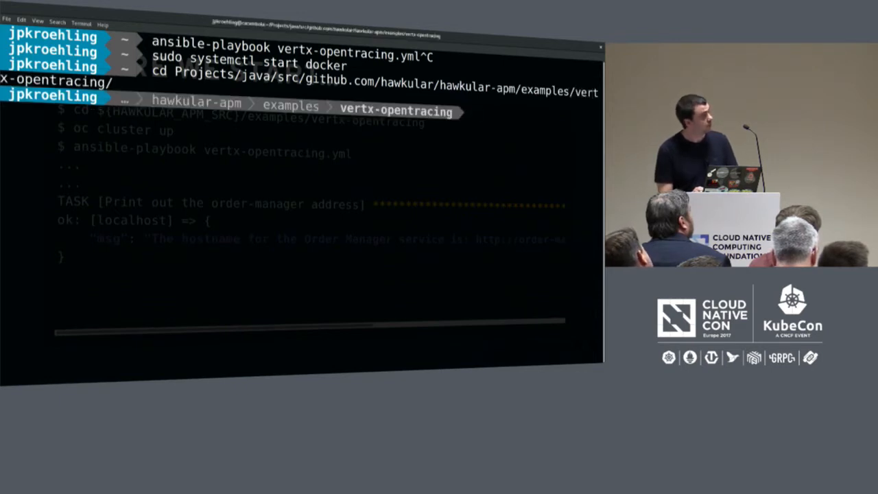
key("Return")
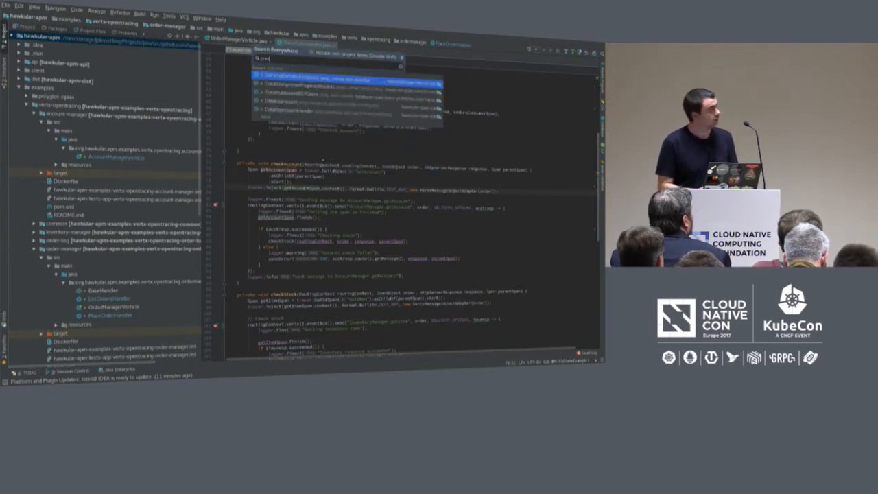
- Search IntelliJ actions for 'present' to locate Presentation Mode
type("present")
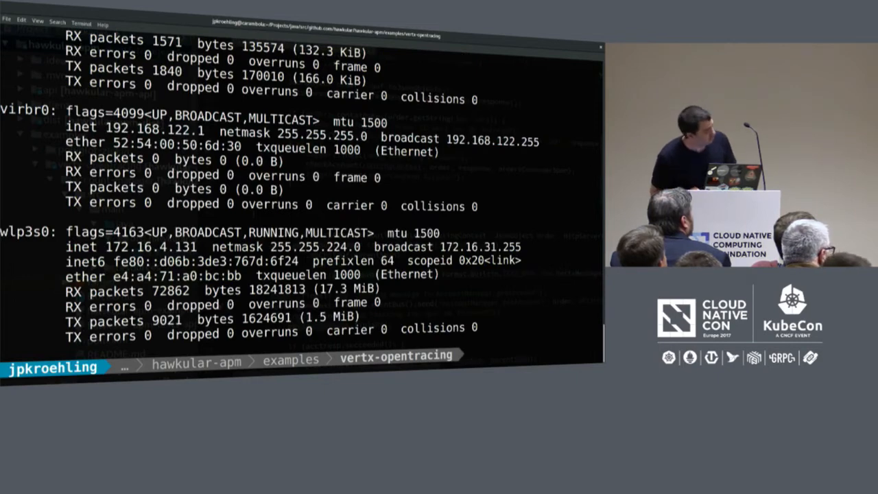
- Enter the wireless address 172.16.4.131 found via ifconfig
type("172.16.4.131")
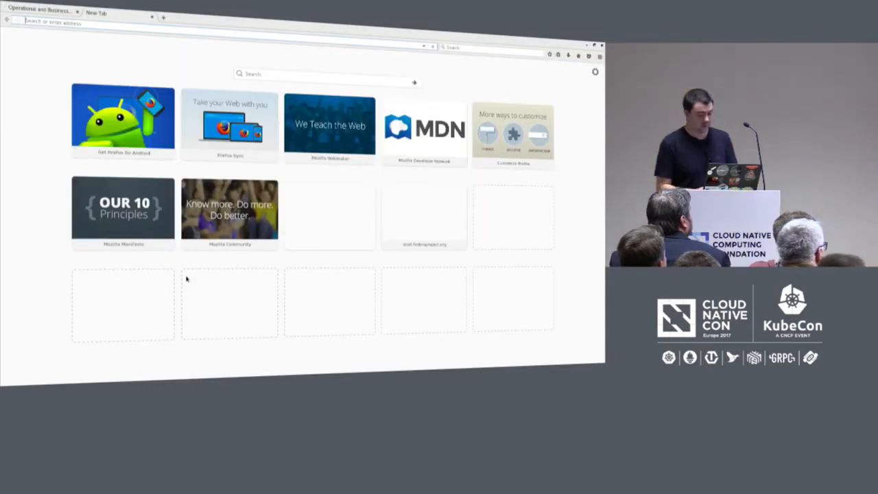
- Load the OpenShift console over https and sign in as developer
type("https://172.16.4.131:8443")
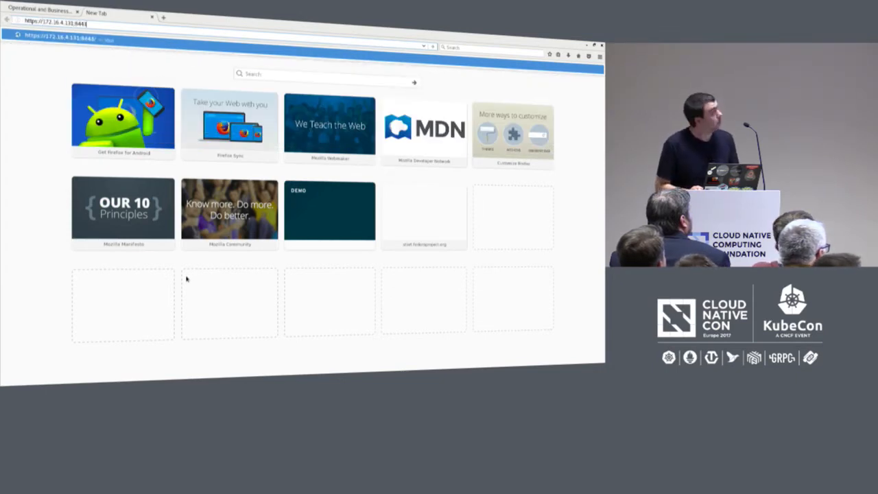
key("Return")
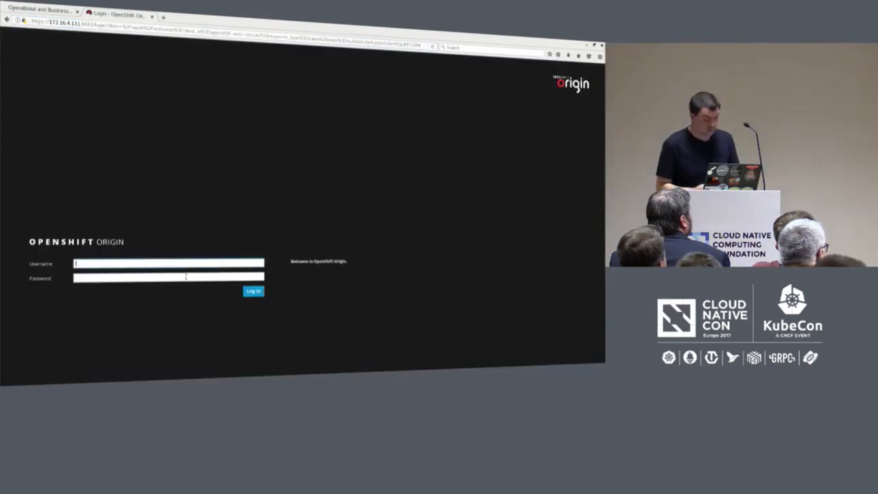
type("developer")
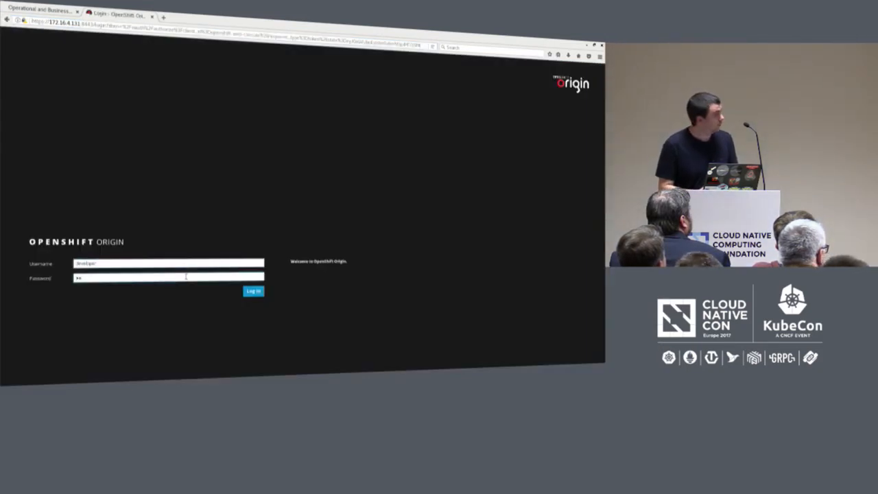
left_click(253, 291)
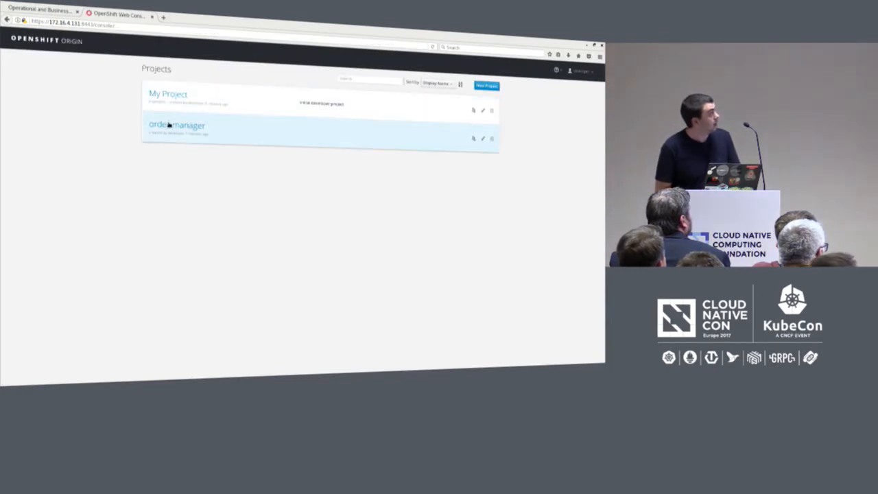
- Review the order-manager project overview with its Hawkular APM and order manager deployments
left_click(177, 125)
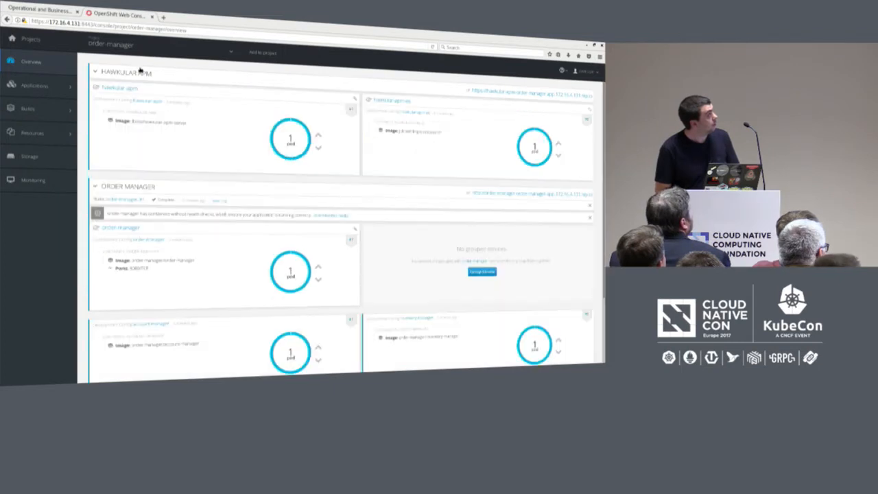
scroll("down", 3)
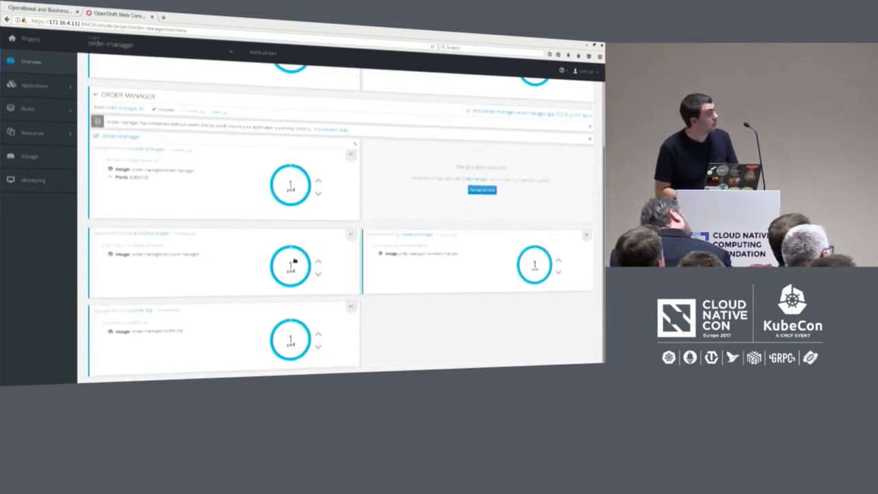
scroll("up", 3)
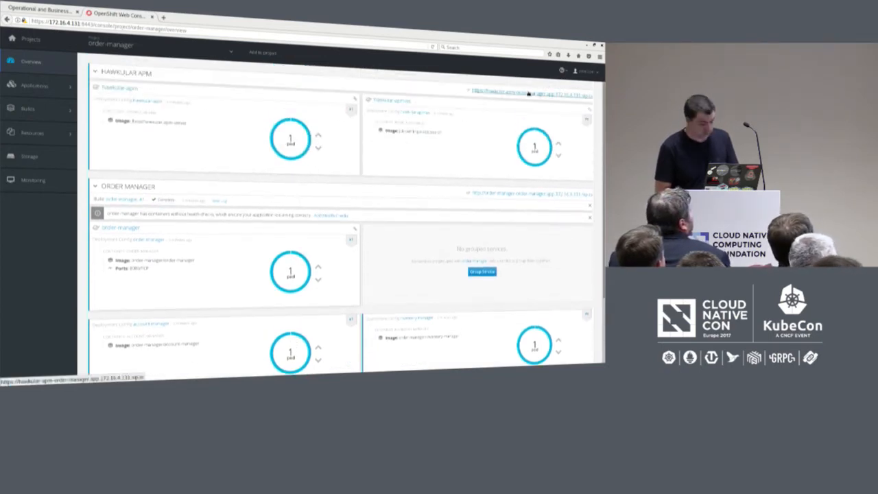
- Follow the hawkular-apm route and confirm a temporary security exception for its certificate
left_click(528, 90)
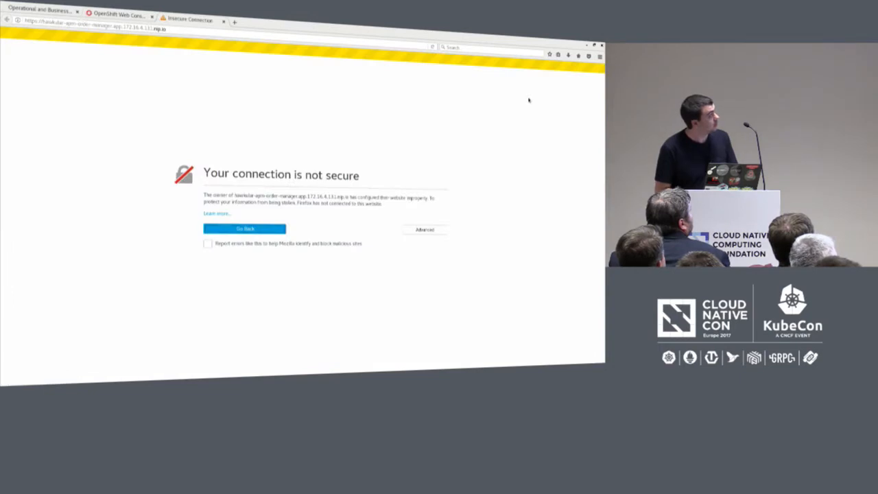
left_click(424, 230)
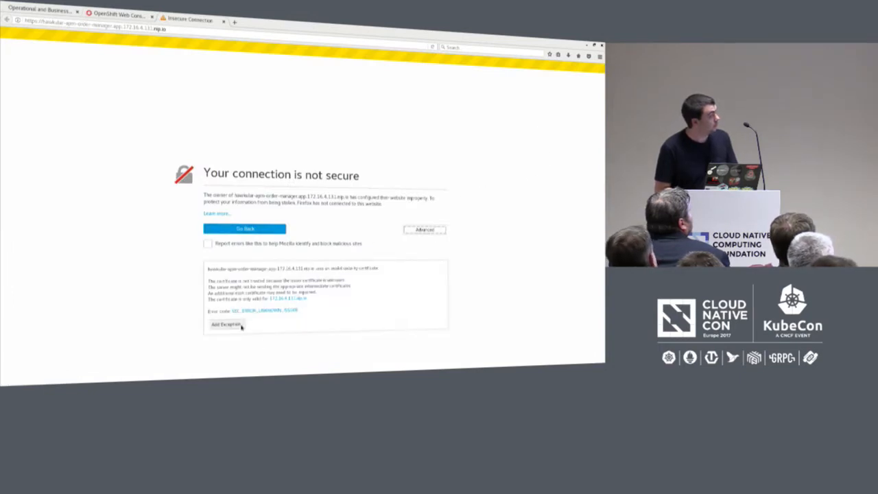
left_click(225, 324)
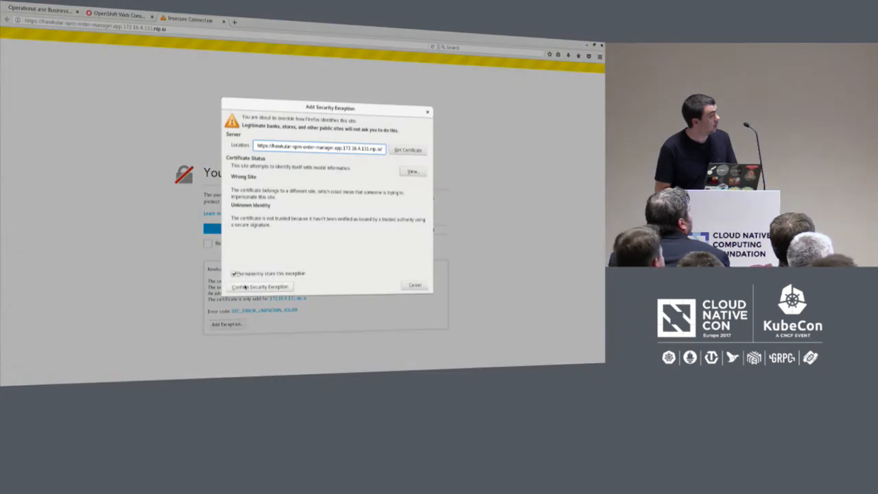
left_click(235, 273)
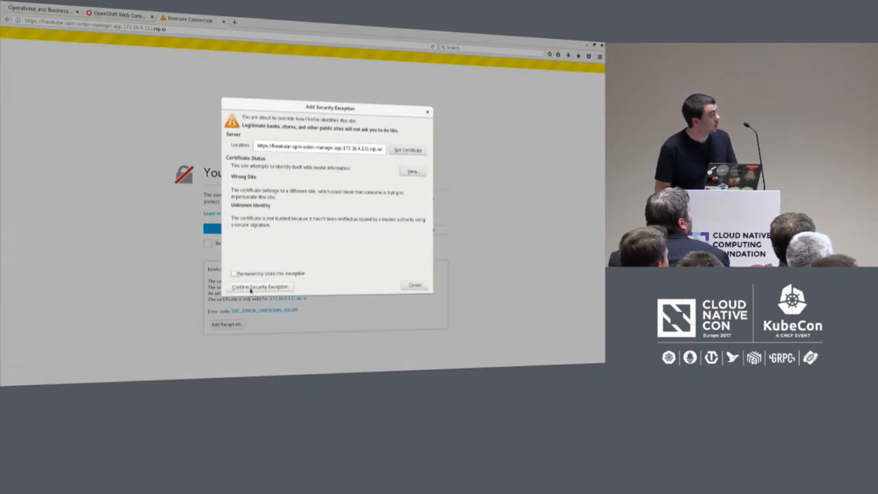
left_click(260, 287)
type("admin")
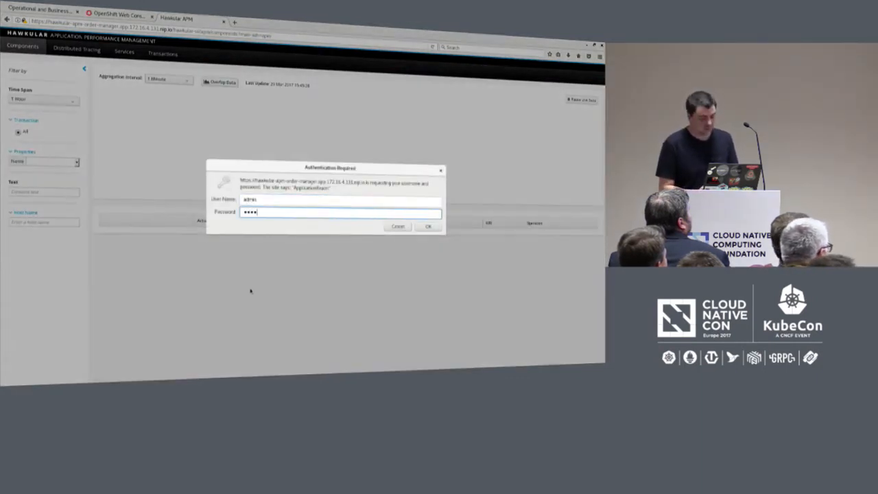
- Submit the admin credentials to sign in to Hawkular APM
left_click(428, 226)
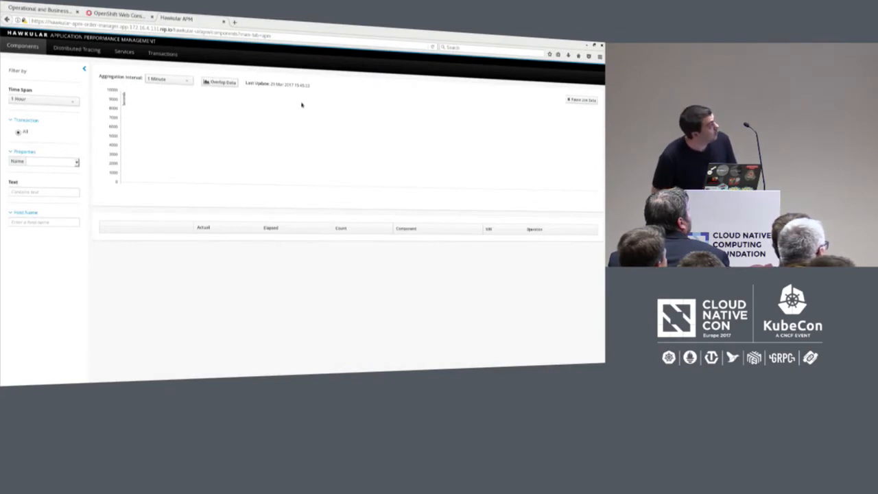
mouse_move(335, 90)
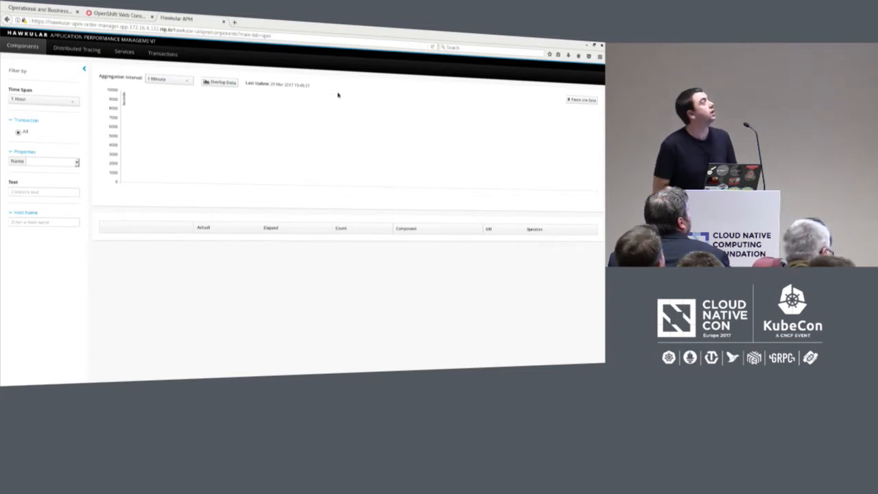
mouse_move(311, 159)
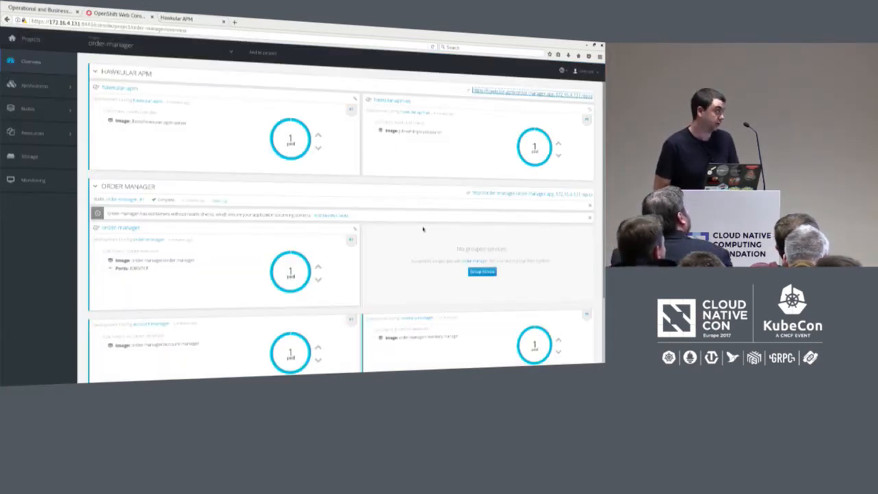
scroll("down", 3)
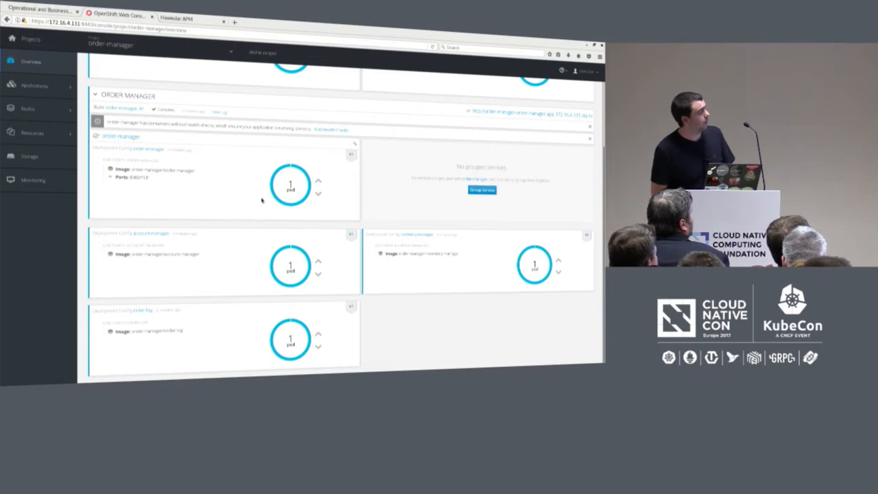
mouse_move(300, 216)
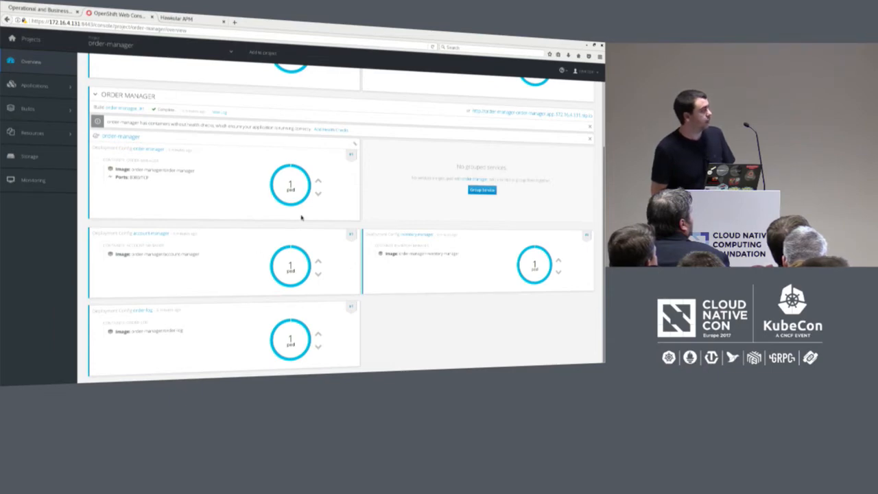
mouse_move(368, 217)
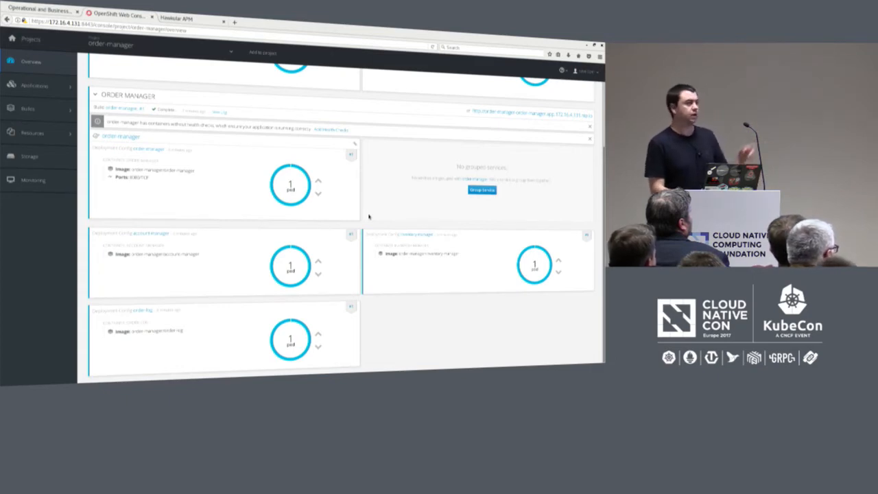
mouse_move(229, 178)
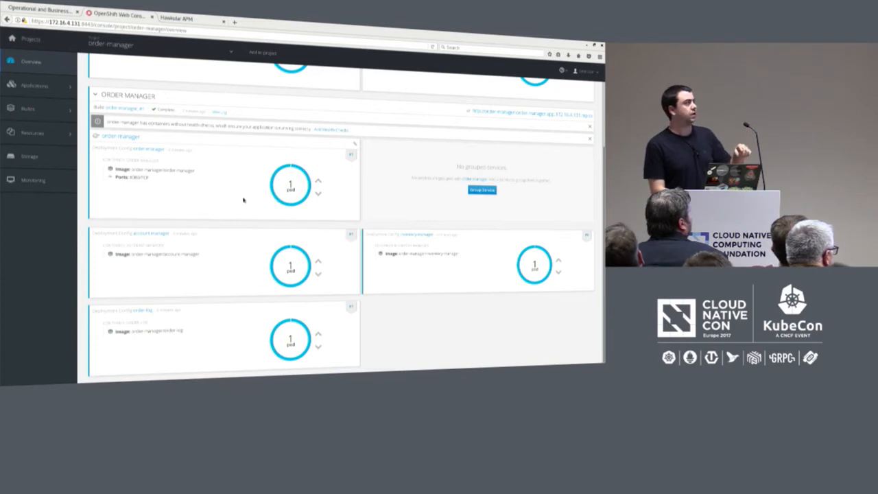
mouse_move(343, 351)
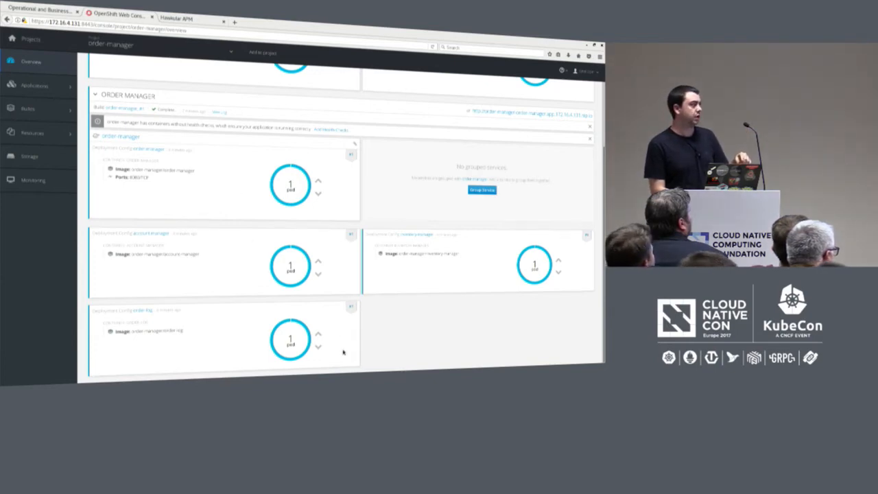
mouse_move(442, 313)
type("vi")
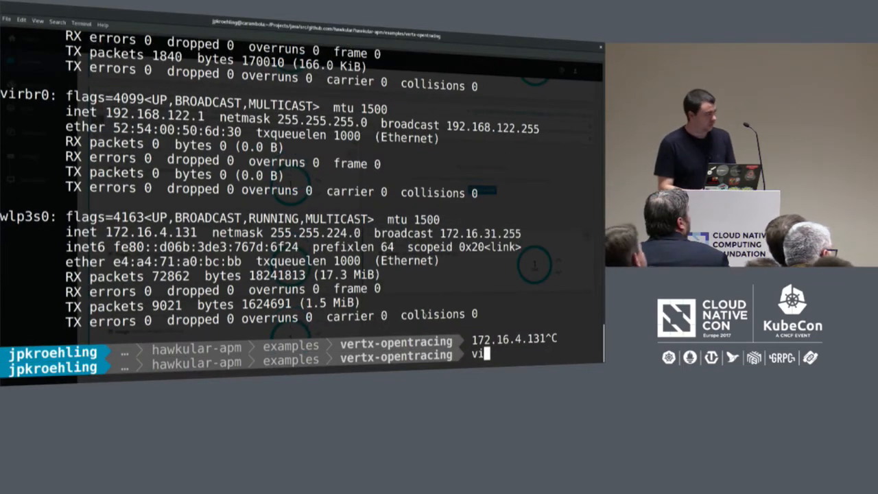
- Edit the order script in vi so its nip.io curl URL includes 172.16.4.131
key("Return")
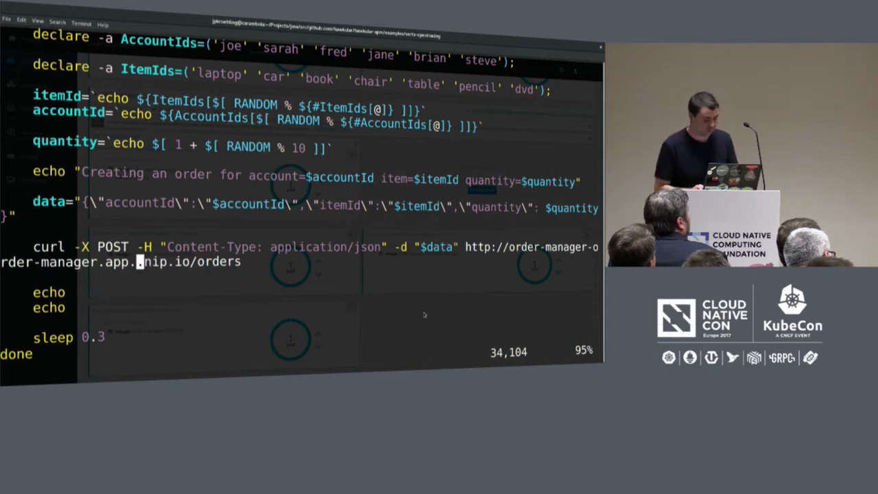
type("172.16.4.131")
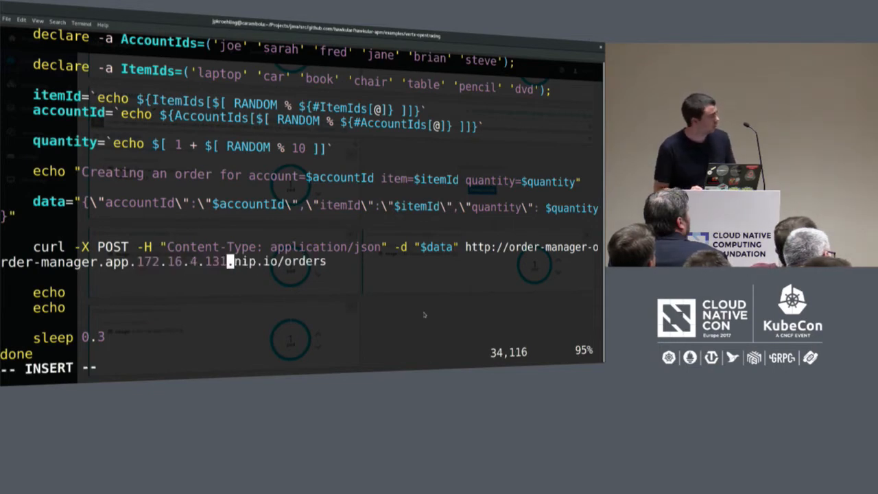
key("Escape")
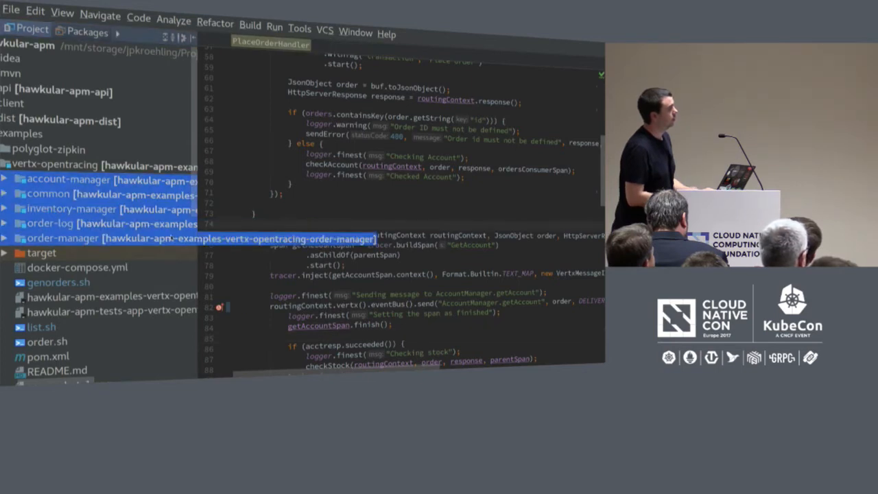
- Expand the order-manager sources and view OrderManagerVerticle in the editor
left_click(6, 239)
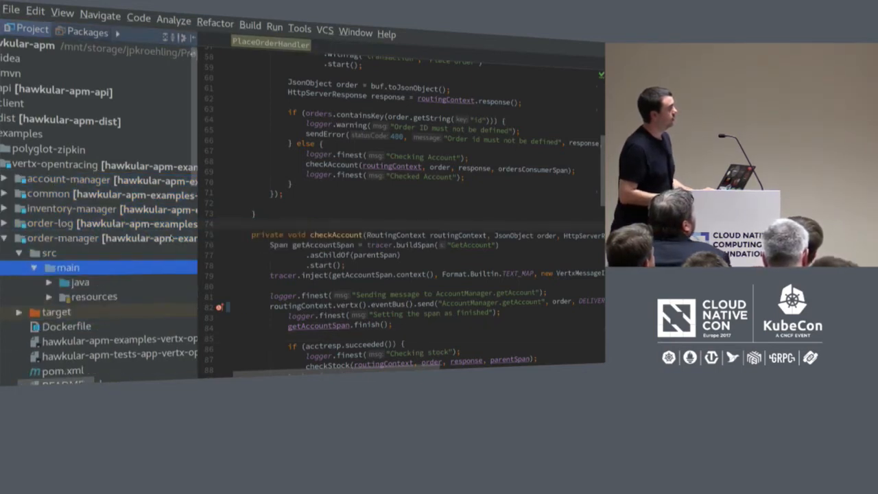
left_click(107, 340)
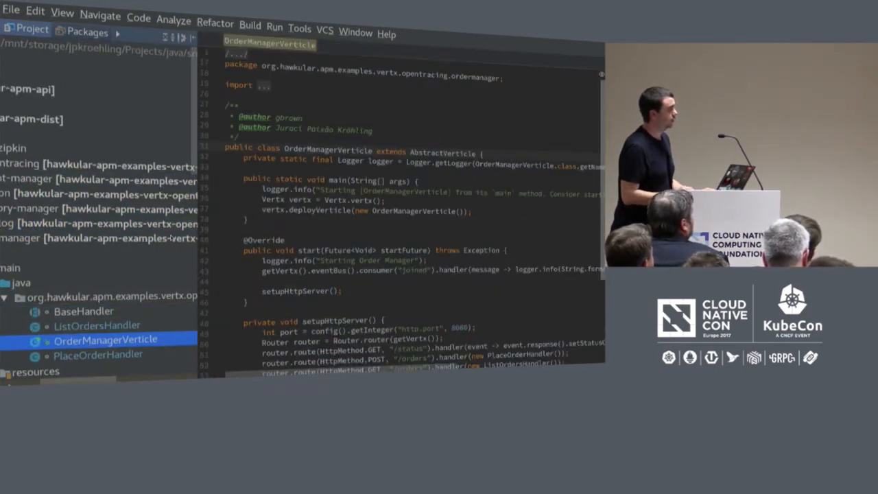
scroll("down", 3)
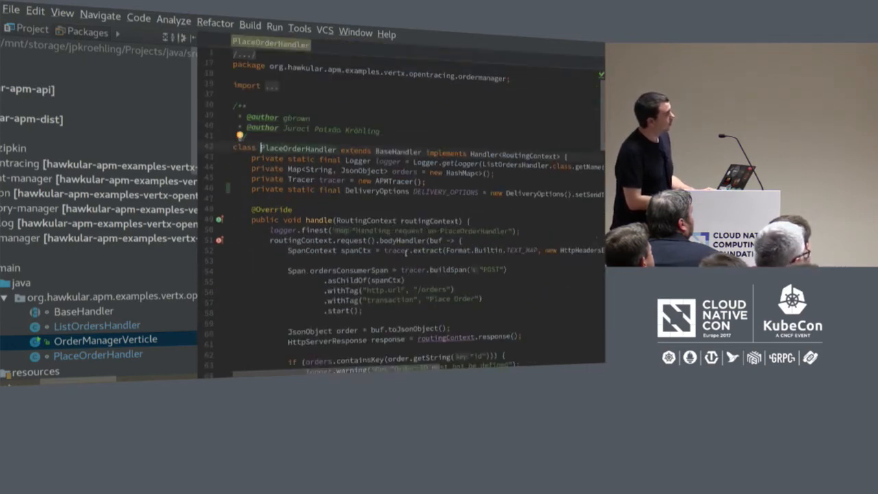
- Bring up PlaceOrderHandler and read its handle method's span-building code down to checkAccount
scroll("down", 3)
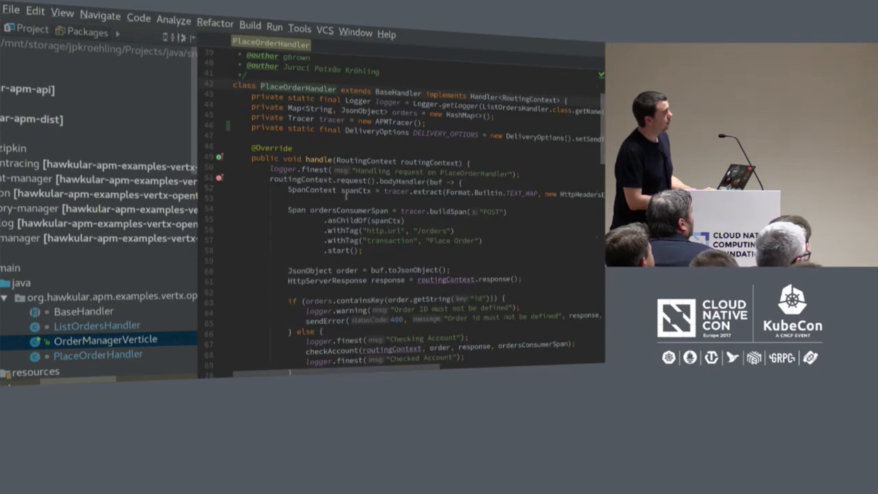
left_click(344, 190)
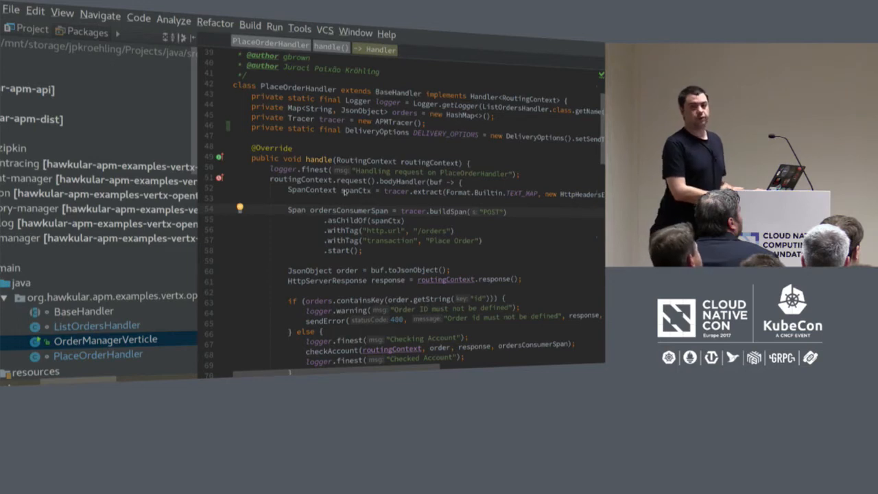
left_click(236, 198)
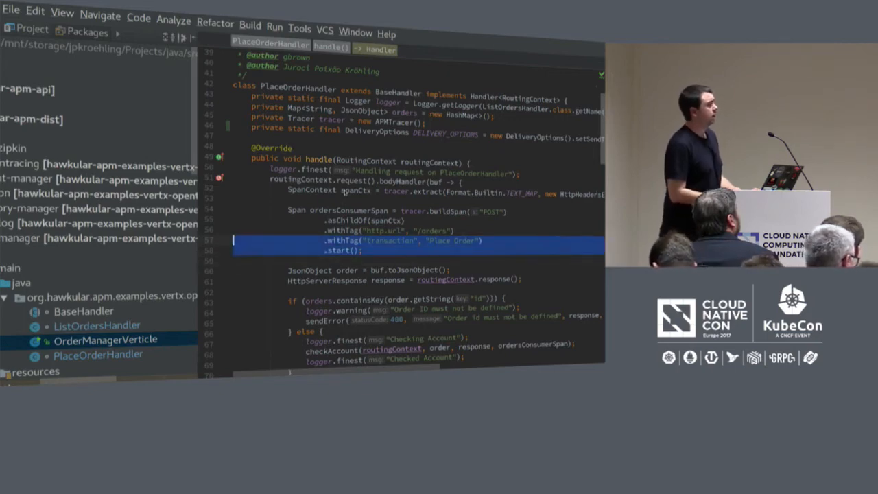
scroll("down", 3)
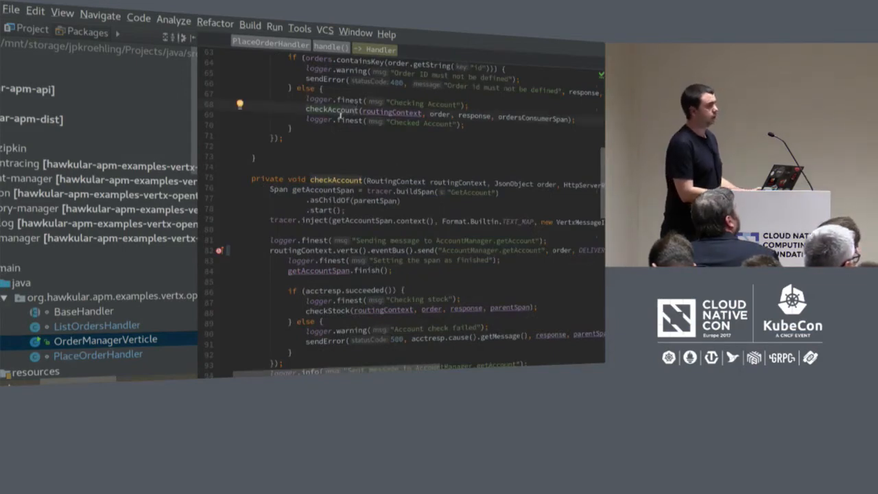
- Scroll to checkAccount() and highlight tracer.inject where span context goes into the message
scroll("down", 3)
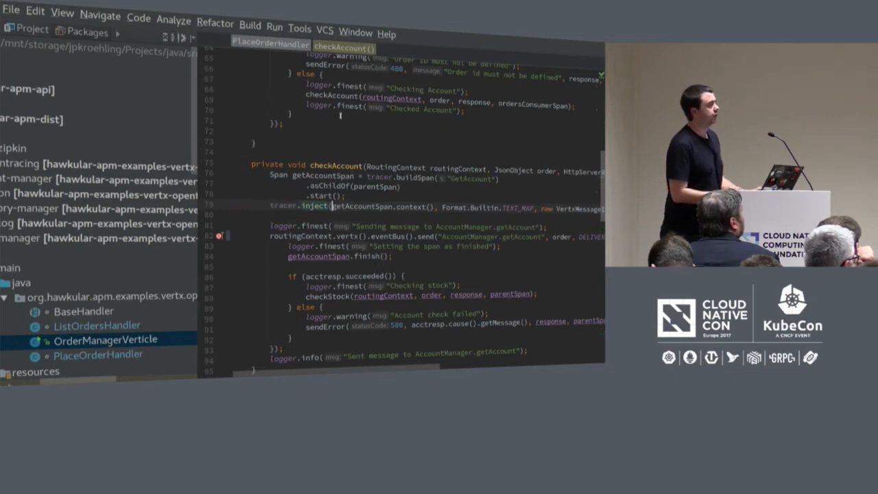
double_click(377, 206)
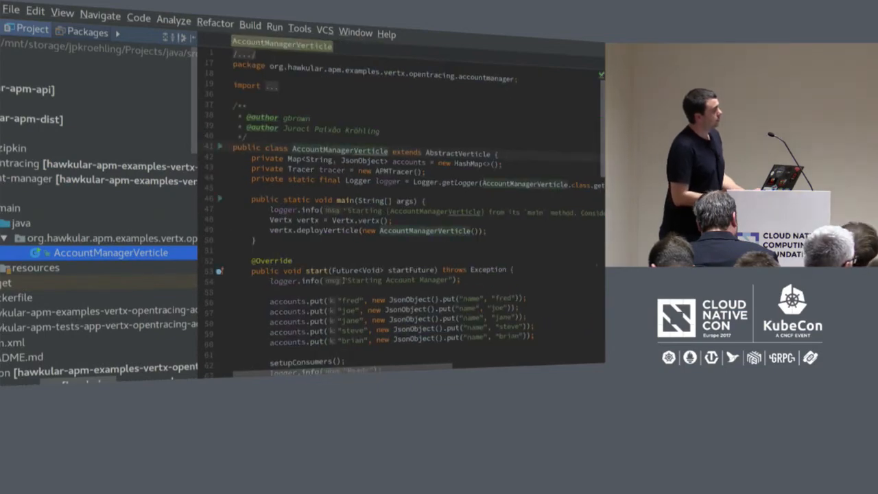
- Navigate AccountManagerVerticle to setupConsumers(), which extracts span context from account requests
scroll("down", 3)
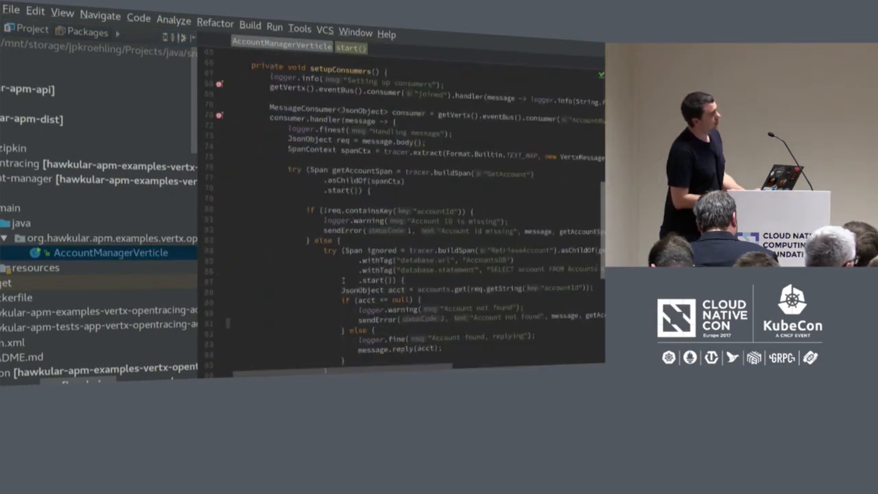
scroll("up", 3)
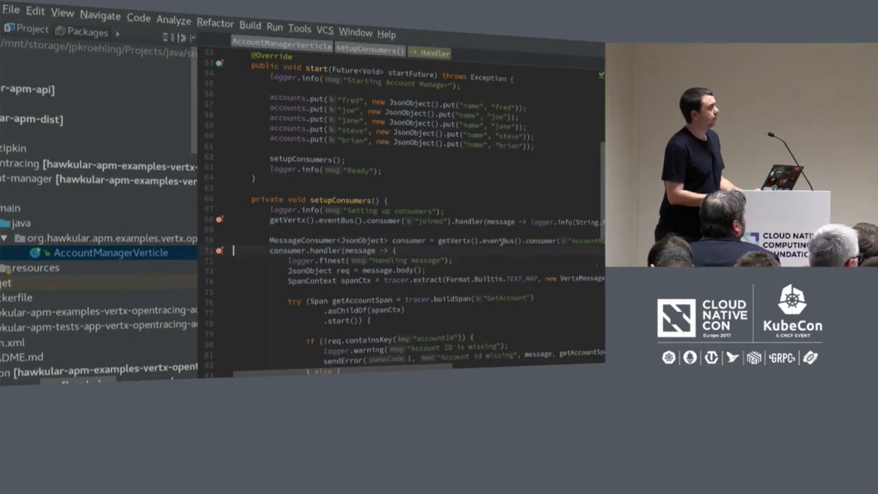
scroll("down", 3)
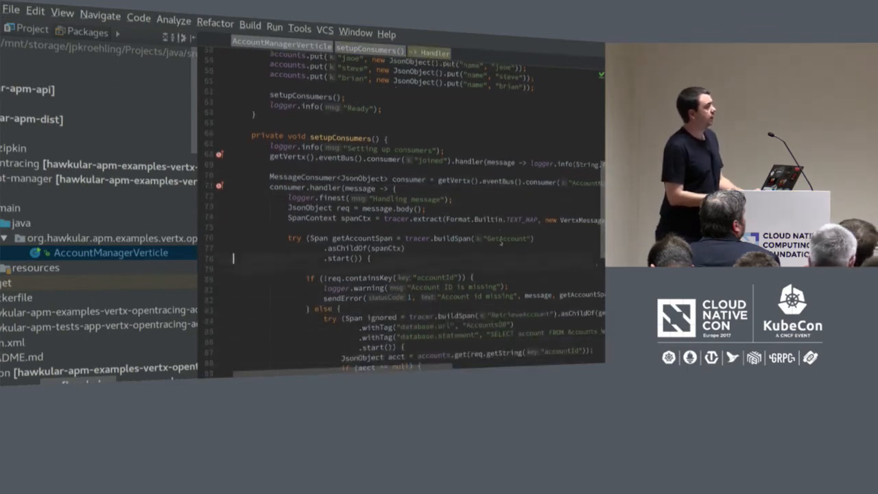
left_click(412, 218)
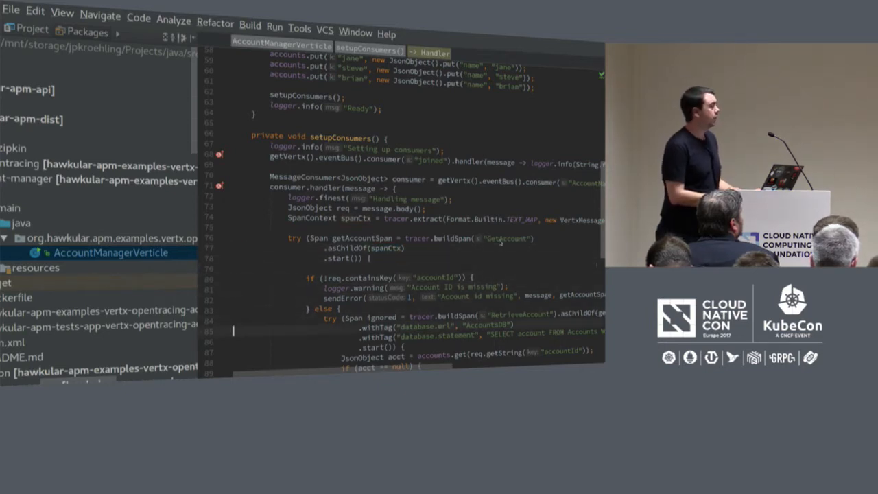
scroll("down", 3)
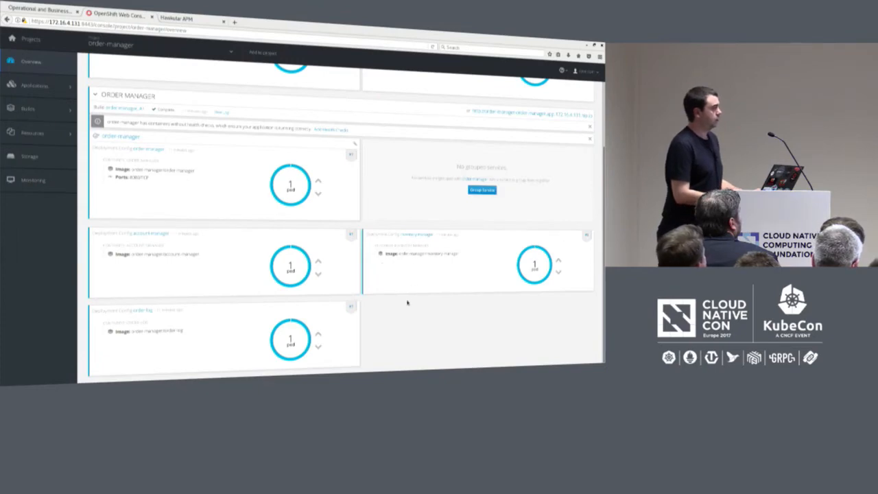
mouse_move(425, 236)
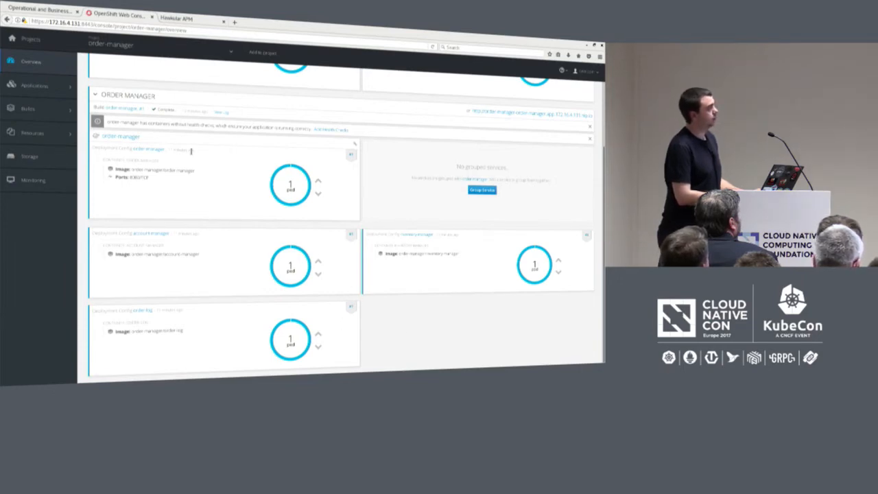
mouse_move(252, 219)
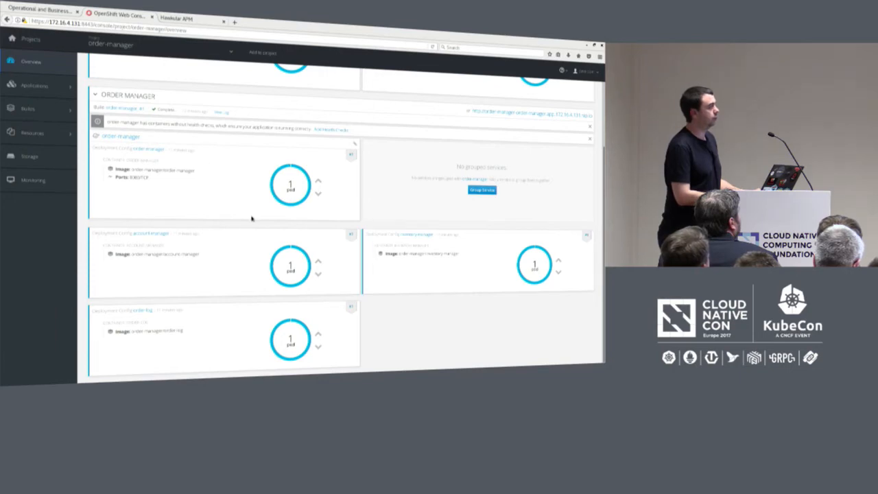
mouse_move(261, 186)
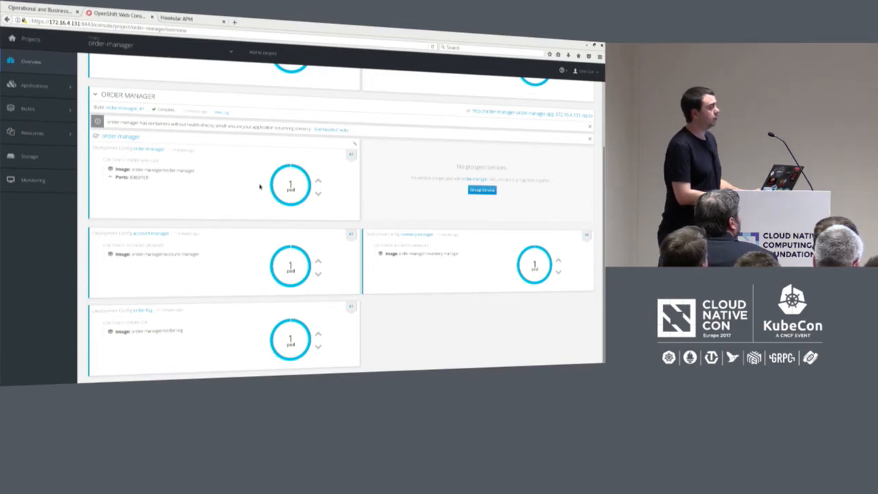
mouse_move(233, 270)
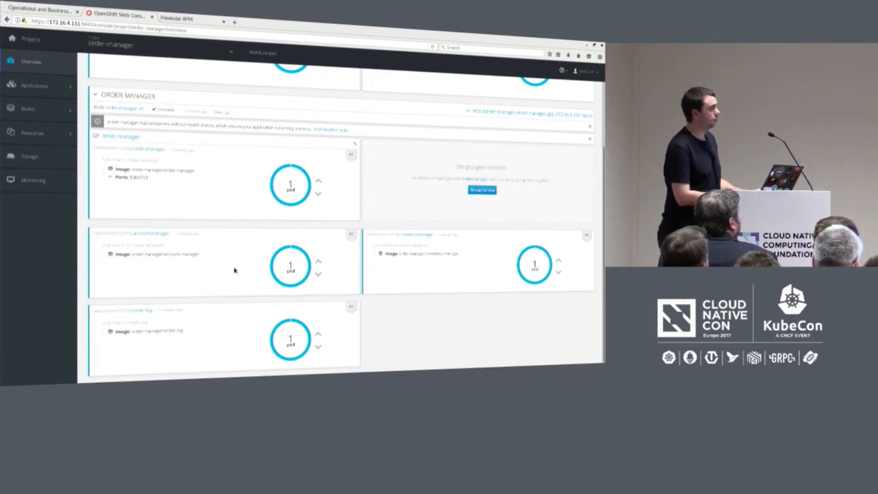
mouse_move(402, 291)
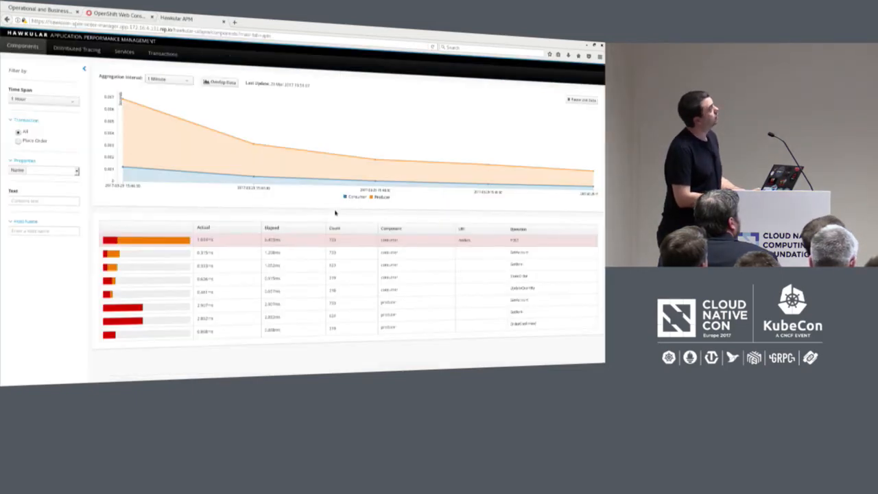
mouse_move(254, 148)
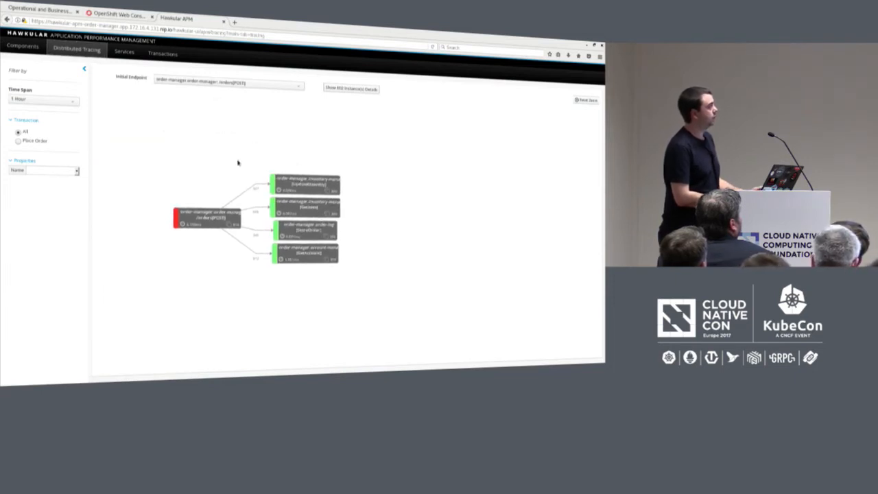
mouse_move(113, 206)
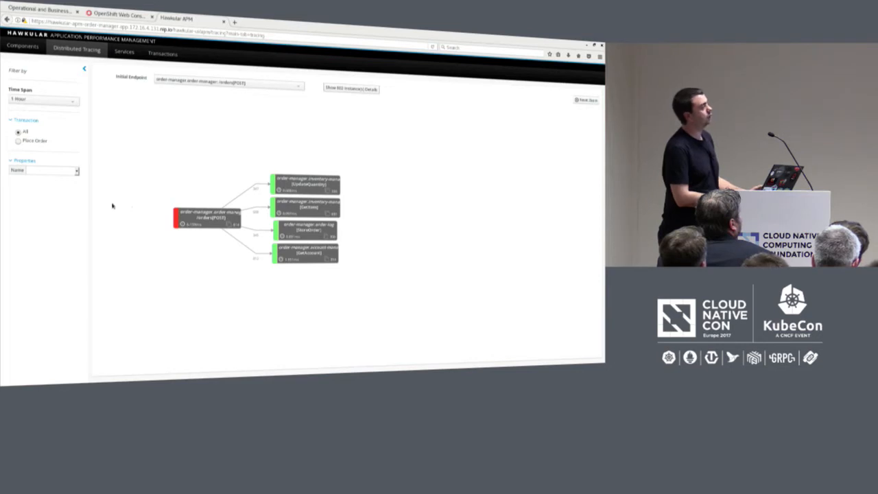
mouse_move(280, 266)
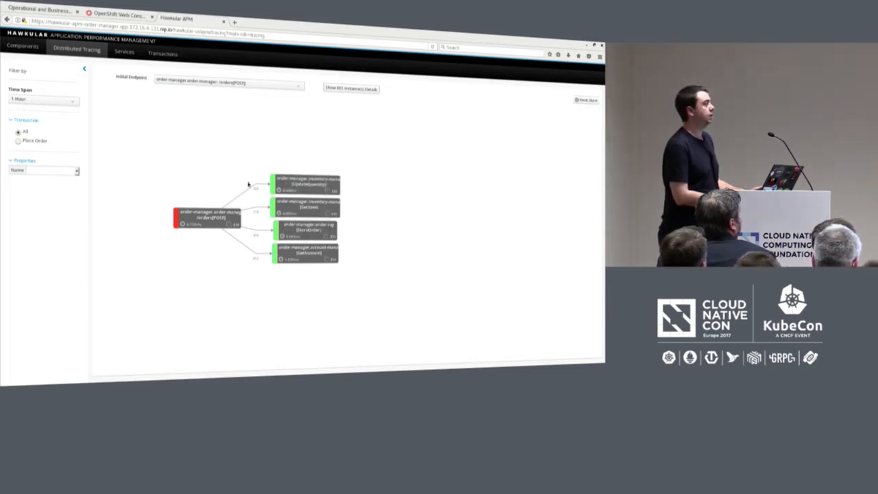
mouse_move(146, 265)
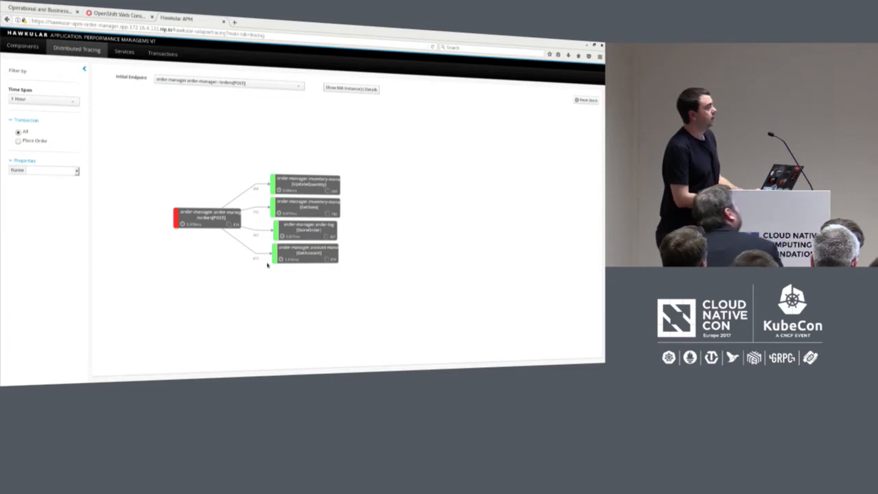
mouse_move(288, 233)
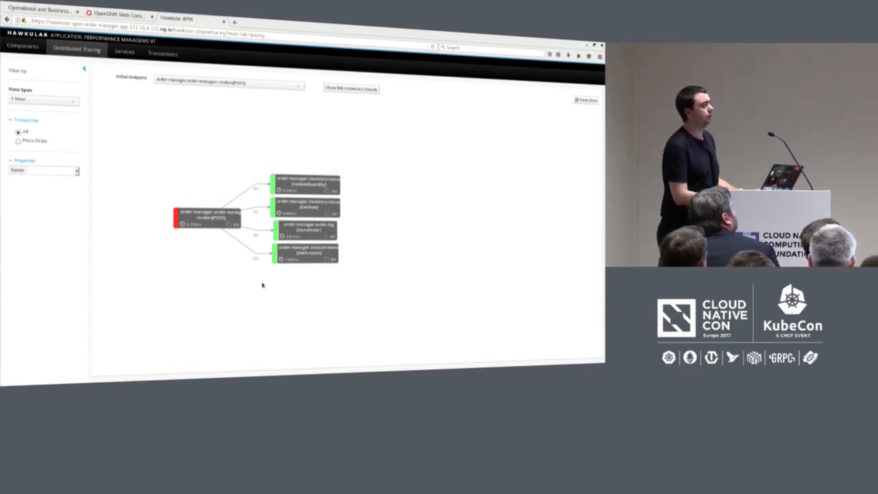
mouse_move(291, 280)
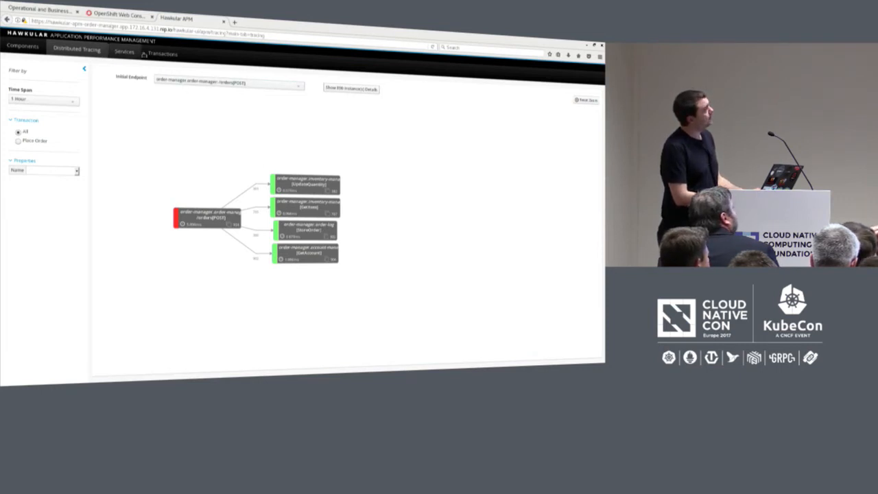
mouse_move(305, 184)
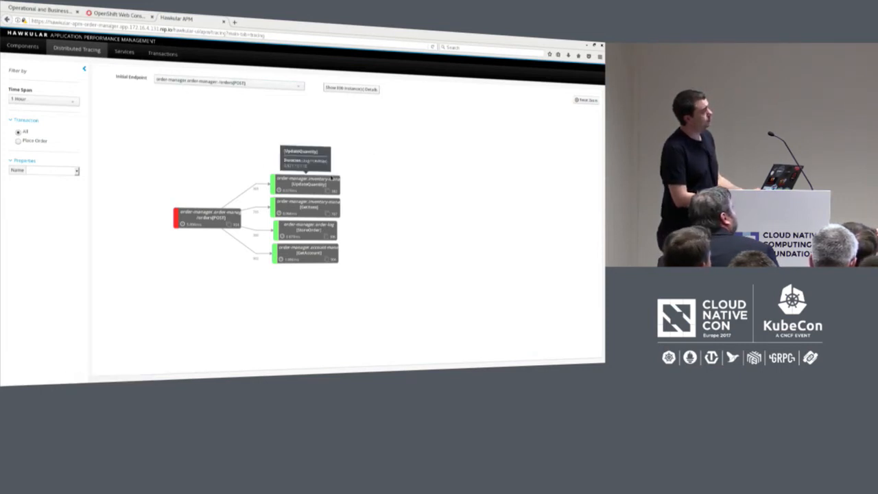
left_click(351, 87)
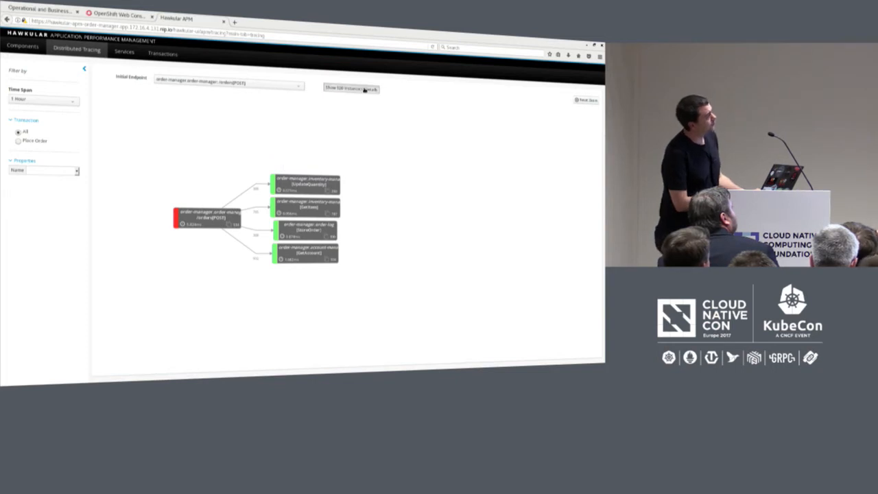
left_click(352, 88)
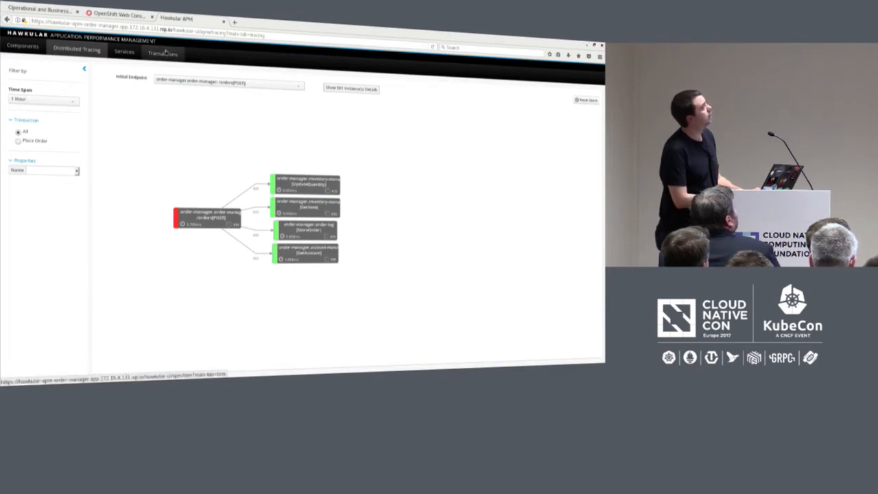
- Show the Place Order transaction details with its timeline and faults charts
left_click(162, 53)
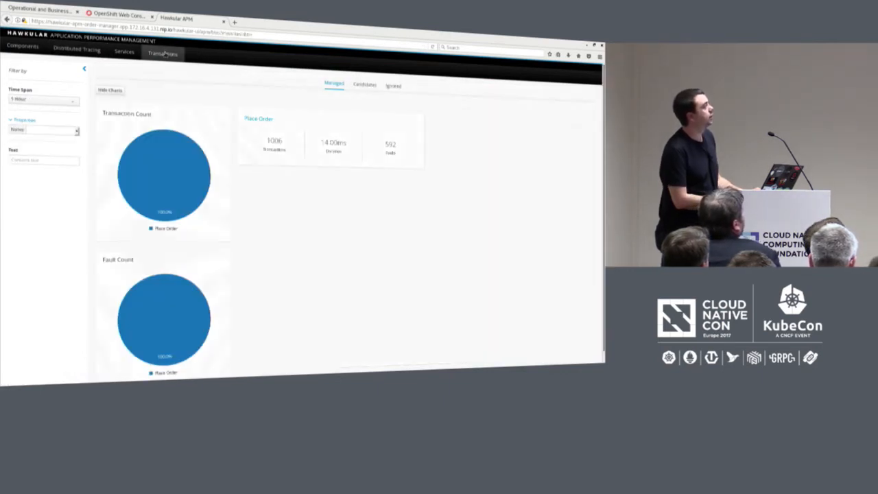
mouse_move(258, 118)
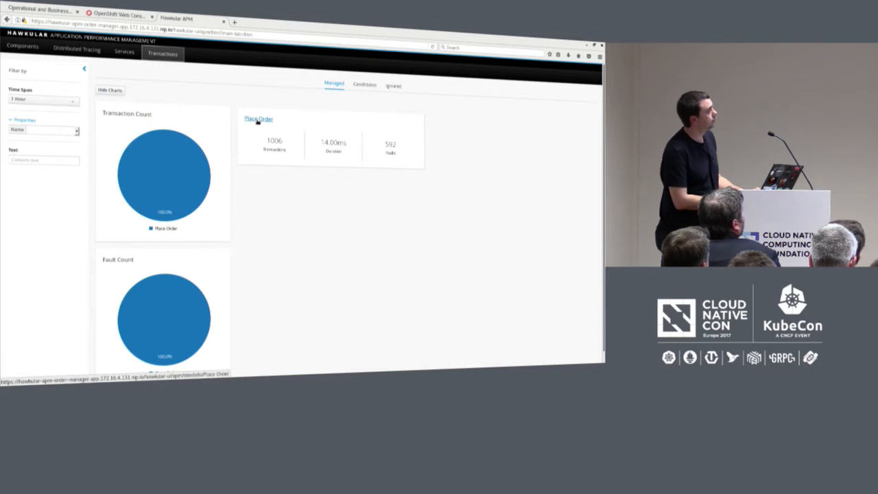
left_click(258, 118)
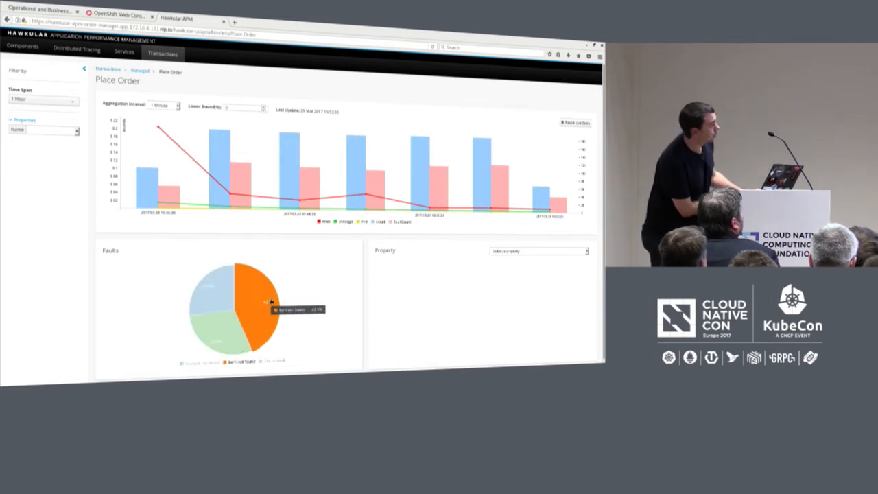
mouse_move(192, 261)
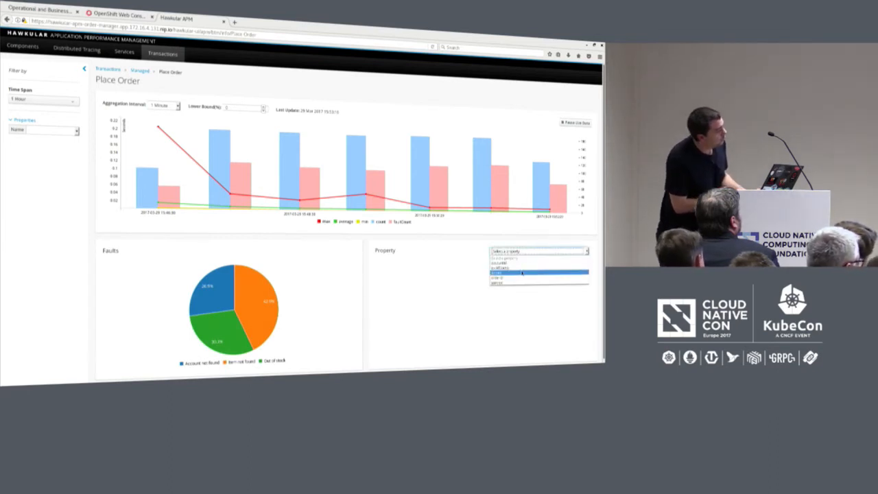
- Choose a Property value, then move to the empty Services view
left_click(538, 273)
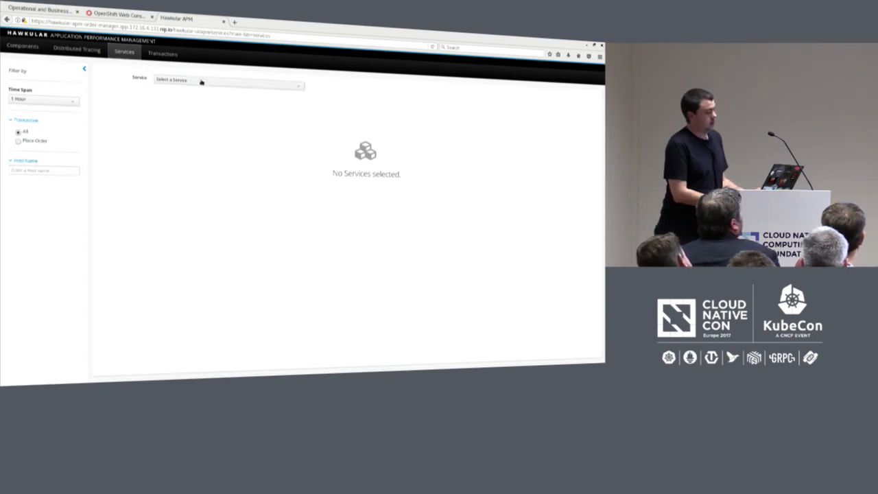
- Select the account-manager service, then switch to the OpenShift Web Console tab
left_click(228, 86)
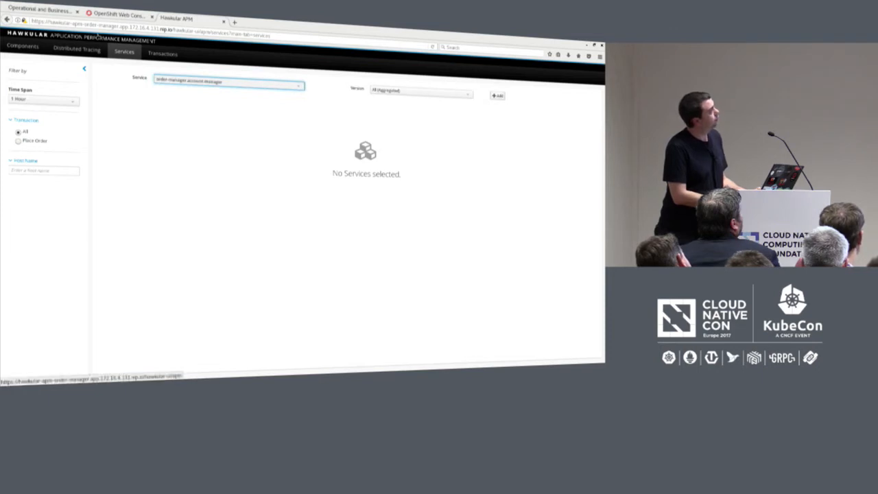
left_click(119, 15)
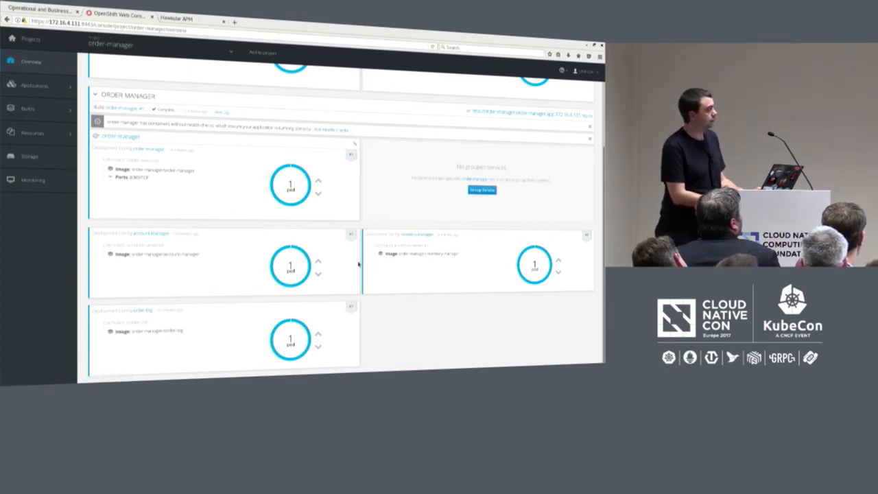
mouse_move(228, 236)
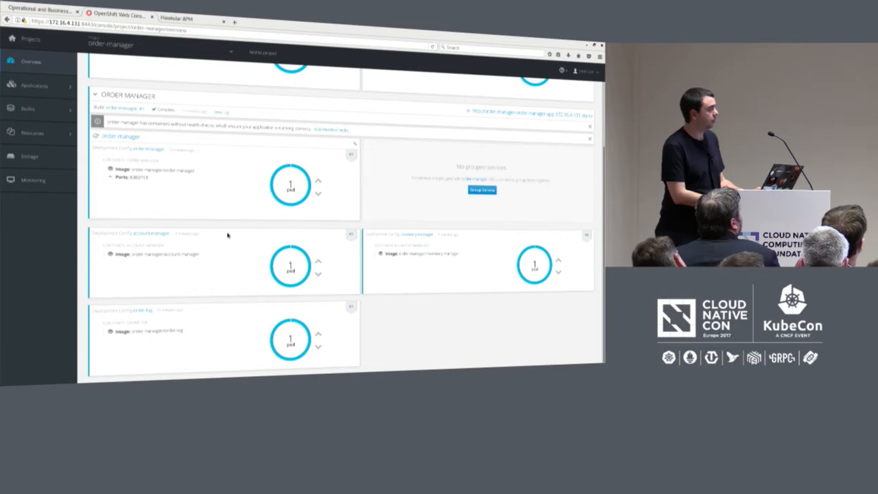
mouse_move(330, 258)
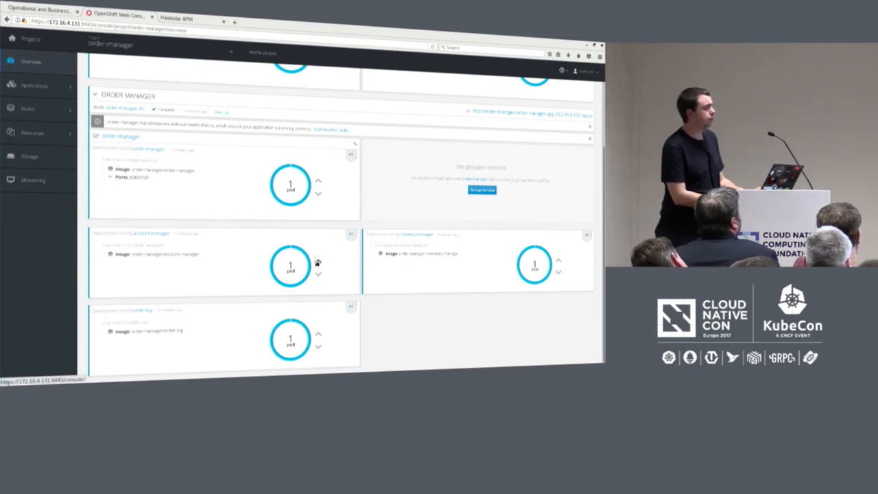
- Review the order-manager deployments, then return to Hawkular APM's Services view
left_click(318, 261)
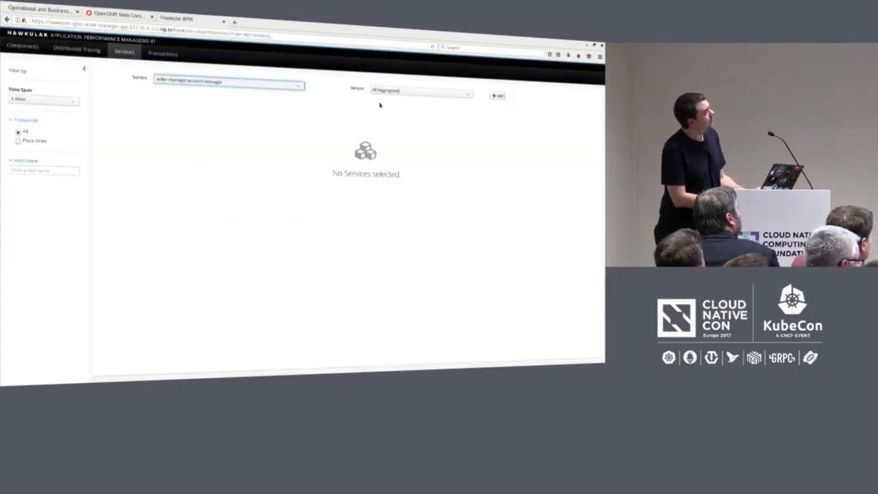
- Add completion-time and transactions/faults charts for one account-manager version
left_click(419, 90)
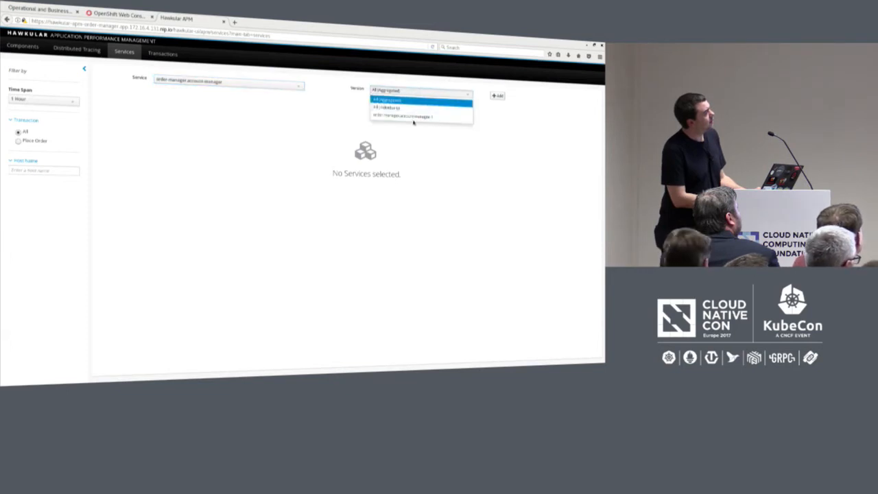
left_click(403, 115)
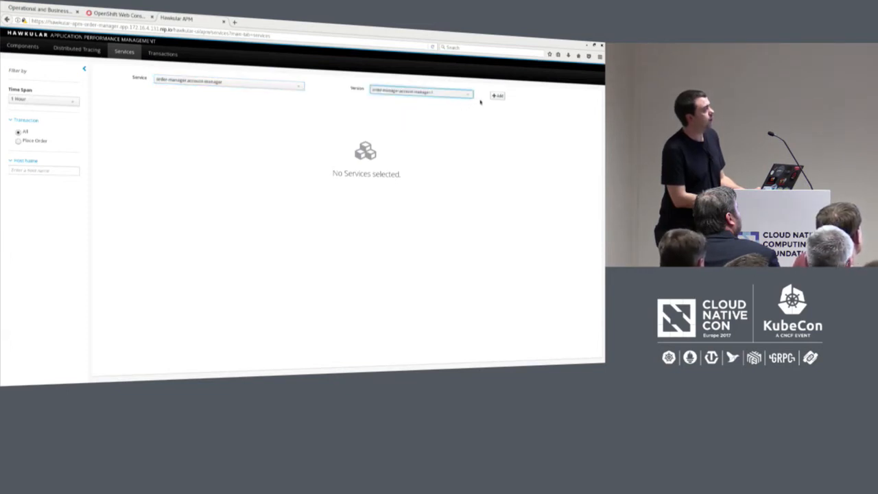
left_click(496, 95)
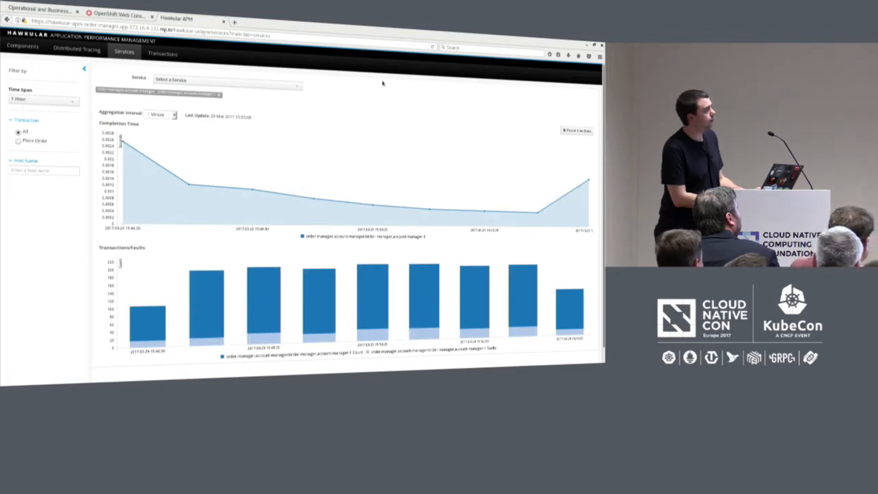
mouse_move(373, 105)
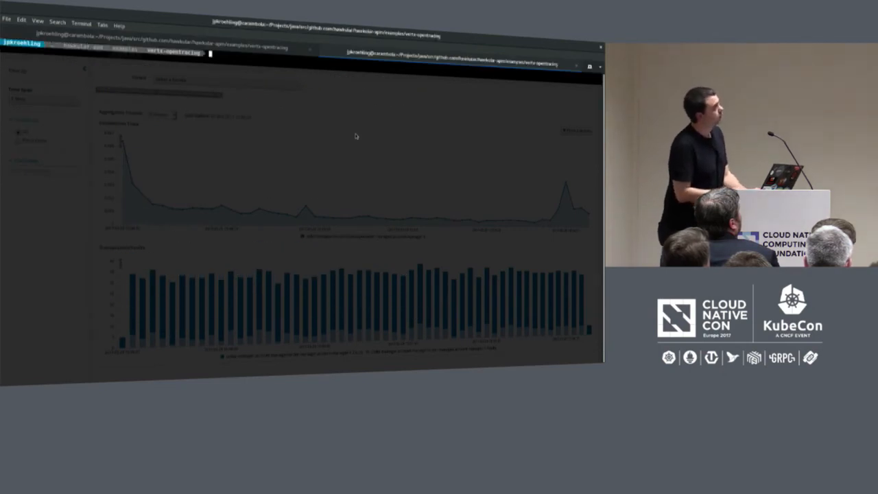
- In account-manager/, create binary build account-manager-blue labelled app=account-manager-blue, then begin oc start
type("cd account-manager/d")
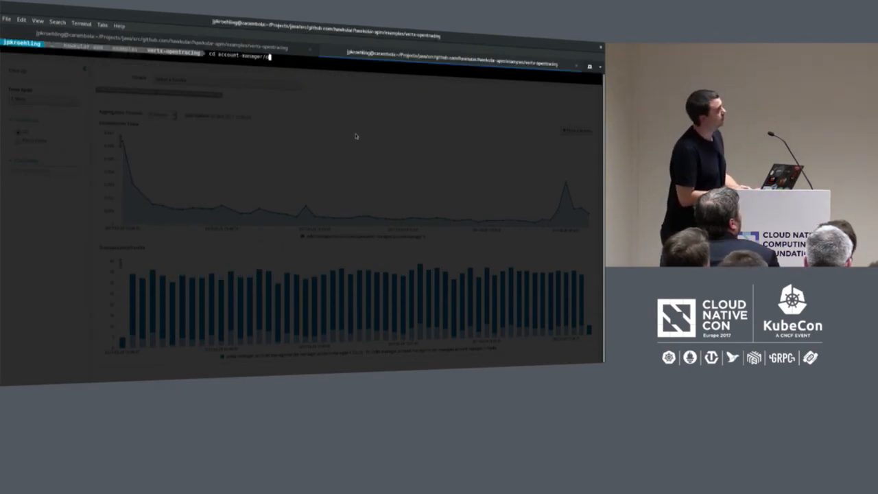
key("Return")
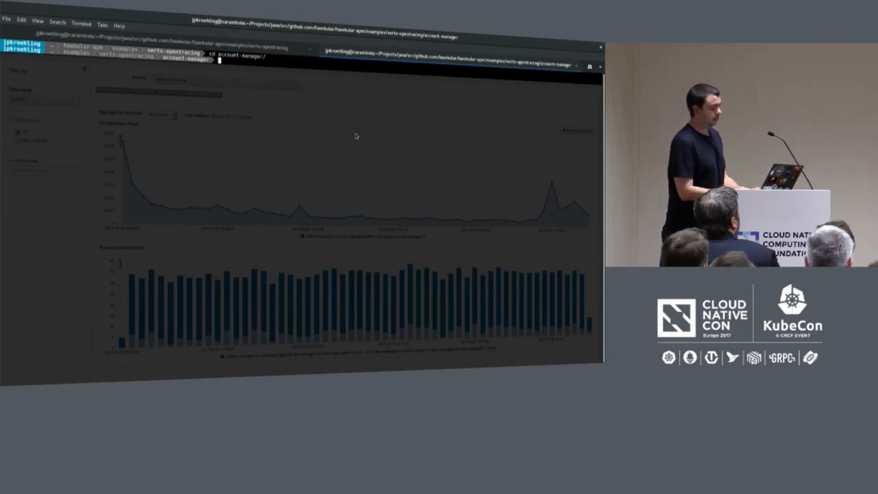
type("oc new-")
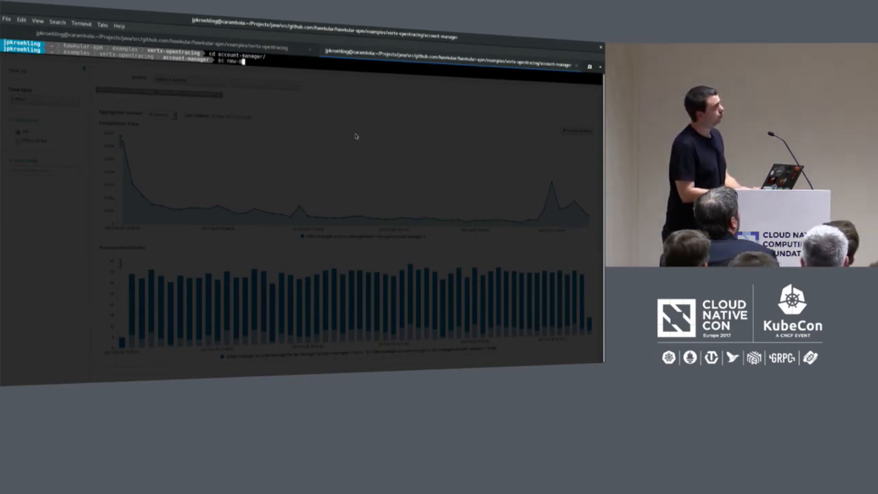
type("--binary --name=account-manager-blue -l app=account-manager-blue")
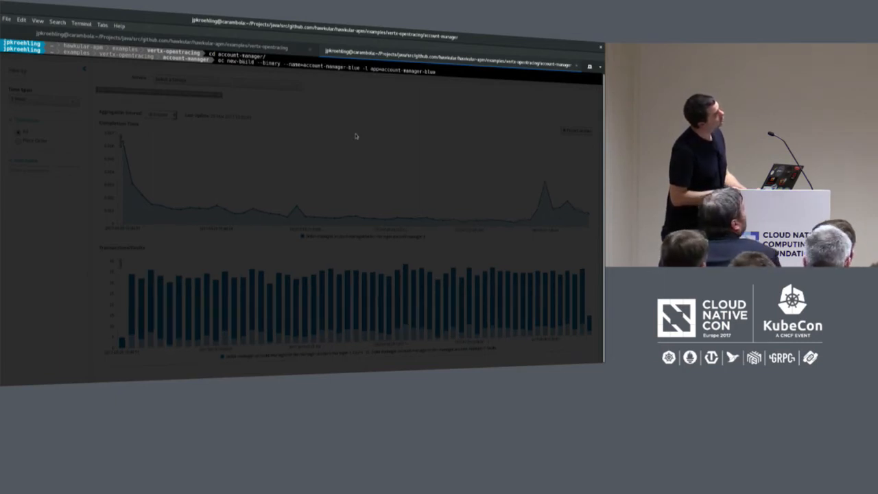
key("Return")
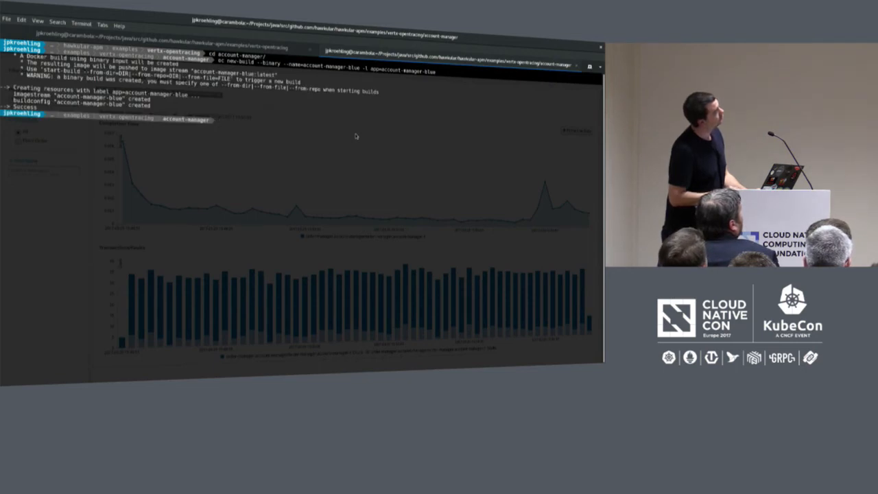
type("oc start-^C")
type("ll")
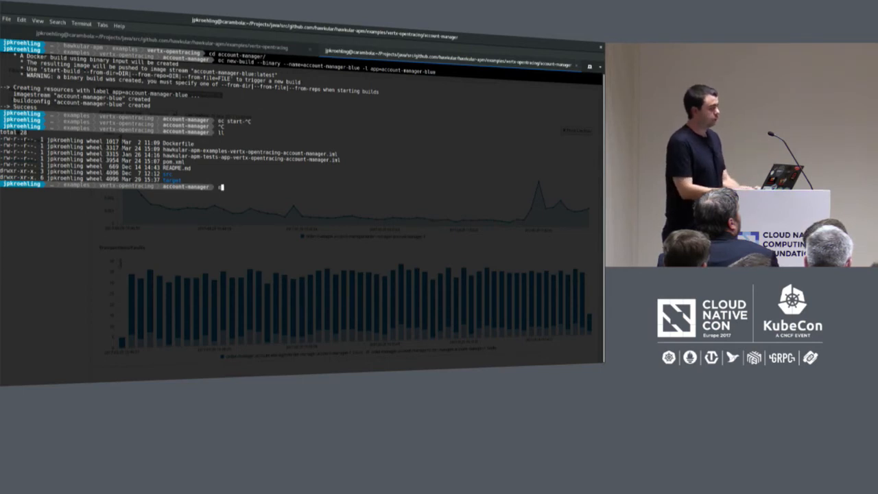
type("oc start")
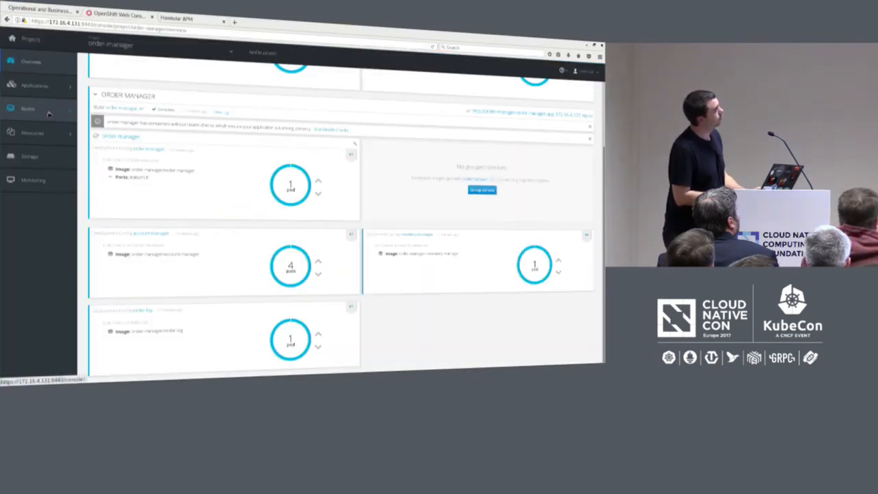
- Visit the project's Builds section, then return to the terminal showing the blue build output
left_click(27, 109)
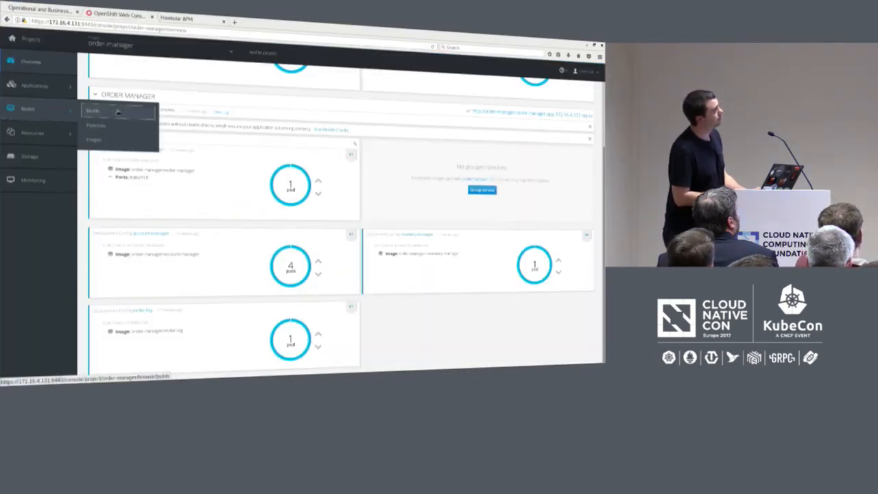
left_click(93, 110)
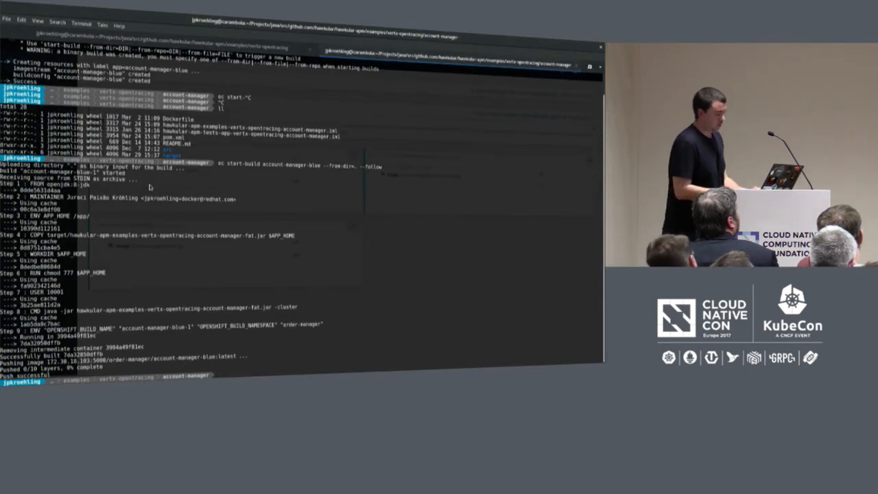
- Start the oc new-app account-manager-blue command with Hawkular APM URI settings
type("oc new-a")
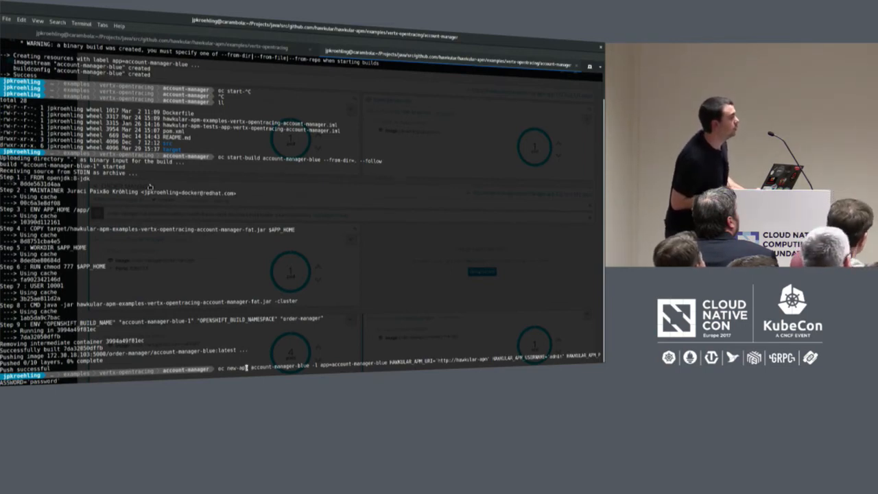
scroll("down", 3)
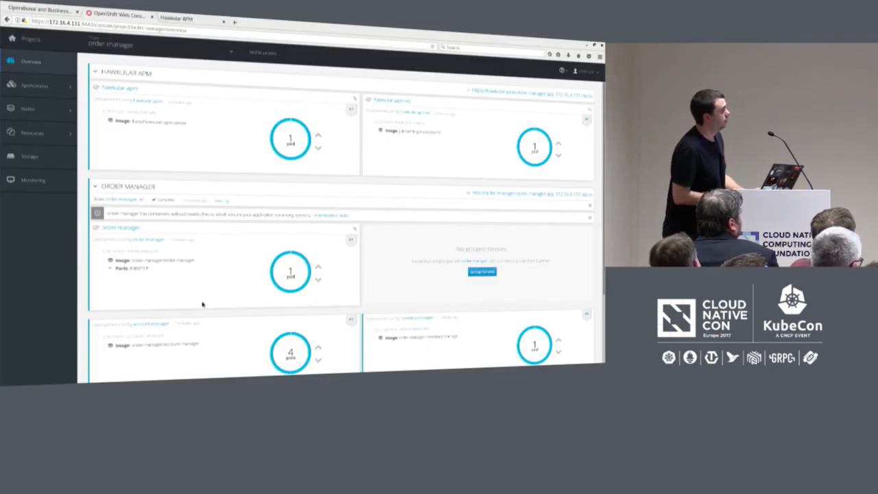
mouse_move(286, 304)
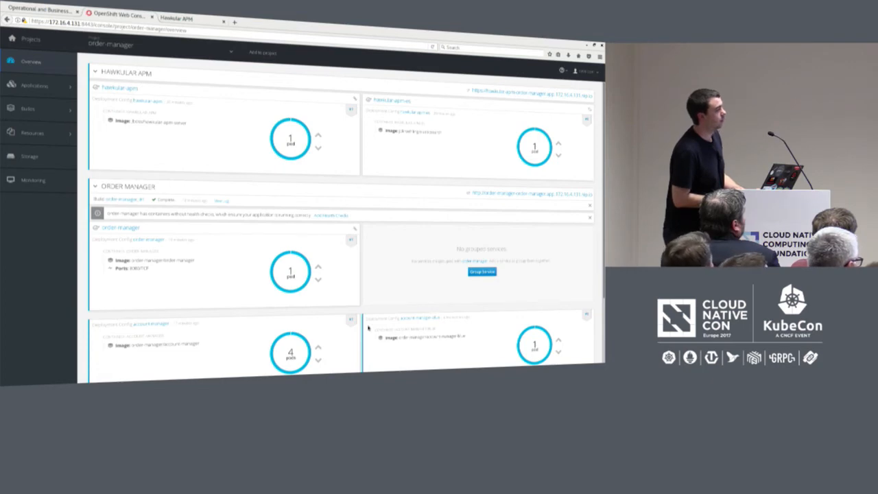
- Scroll to the account-manager-blue deployment starting its pod, then return to Hawkular APM
scroll("down", 3)
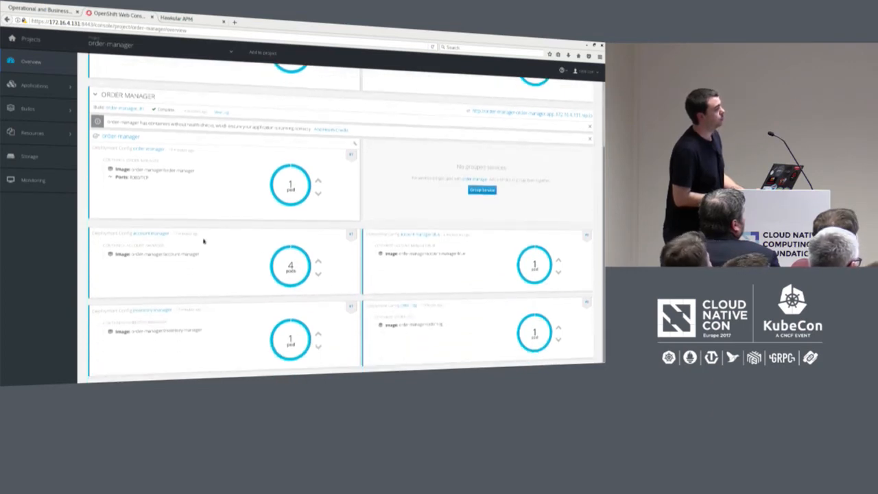
mouse_move(415, 235)
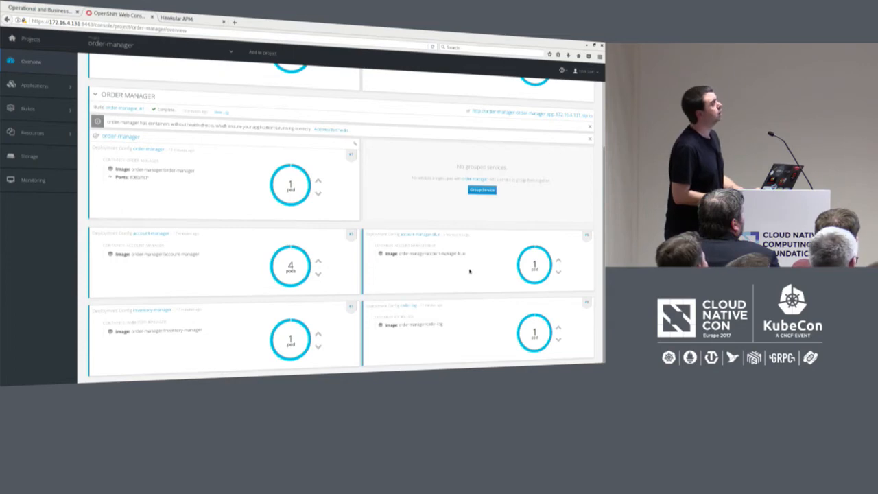
left_click(176, 17)
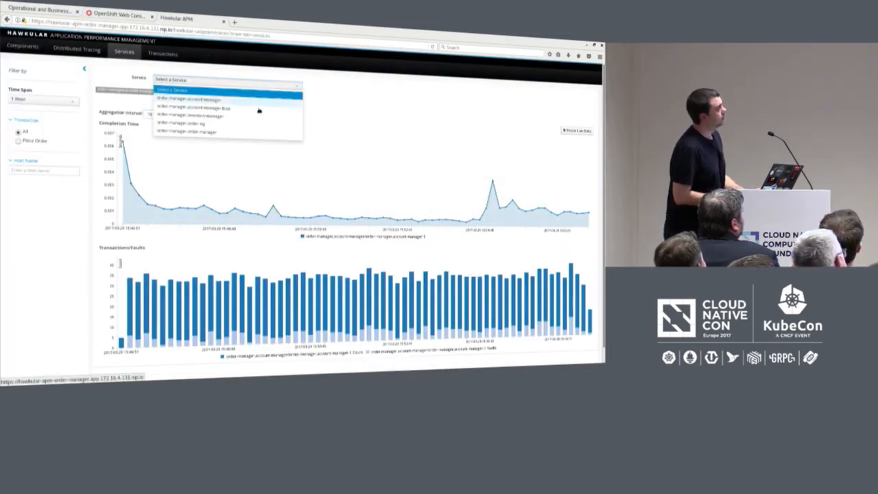
- Add the account-manager-blue service version to the Services comparison charts
left_click(194, 107)
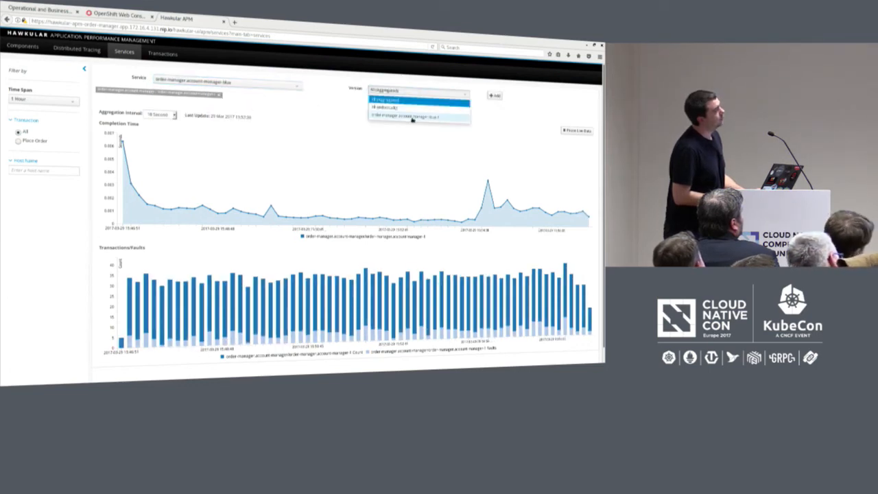
left_click(409, 116)
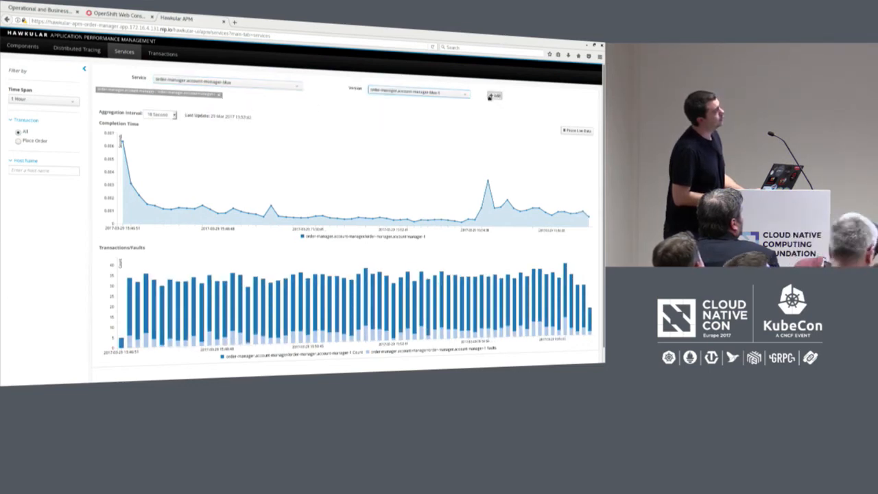
left_click(494, 96)
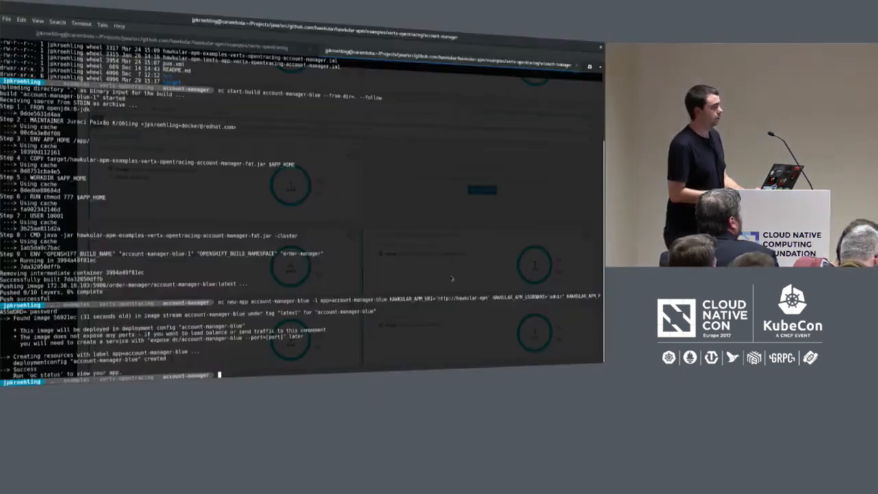
- Run oc status, then oc scale deploymentconfig account-manager-blue to the new replica count
type("oc sta")
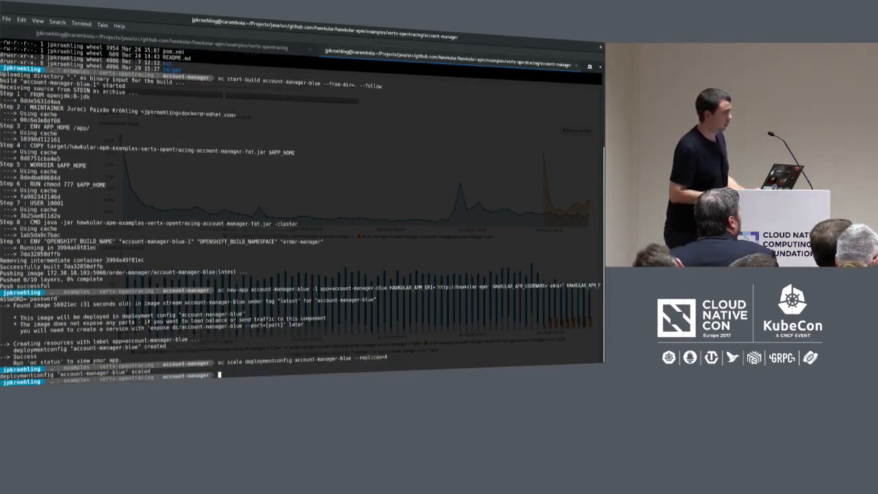
type("oc scale deploymentconfig account-manager-blue --replicas=")
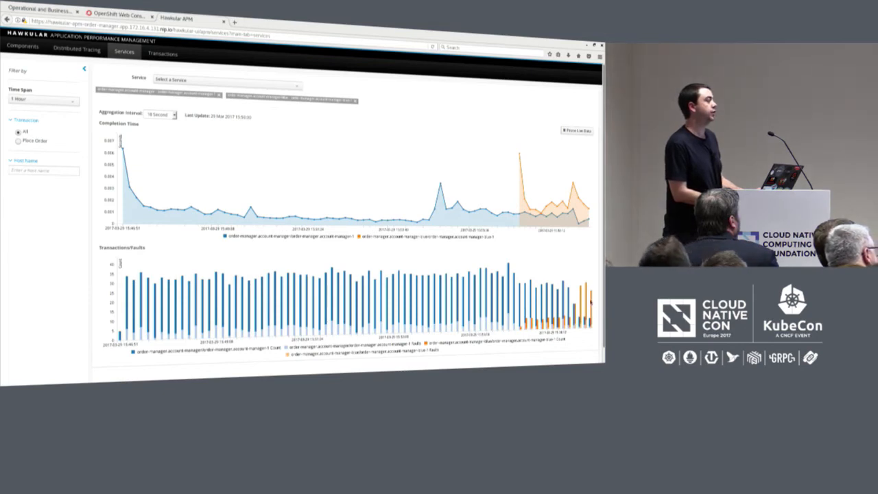
mouse_move(575, 278)
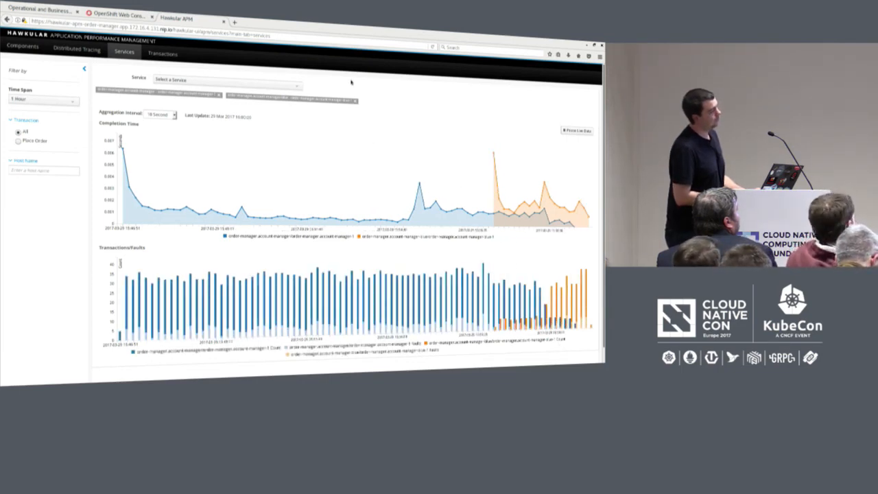
- Return to the OpenShift order-manager overview after the blue version's traffic appears in orange
left_click(117, 14)
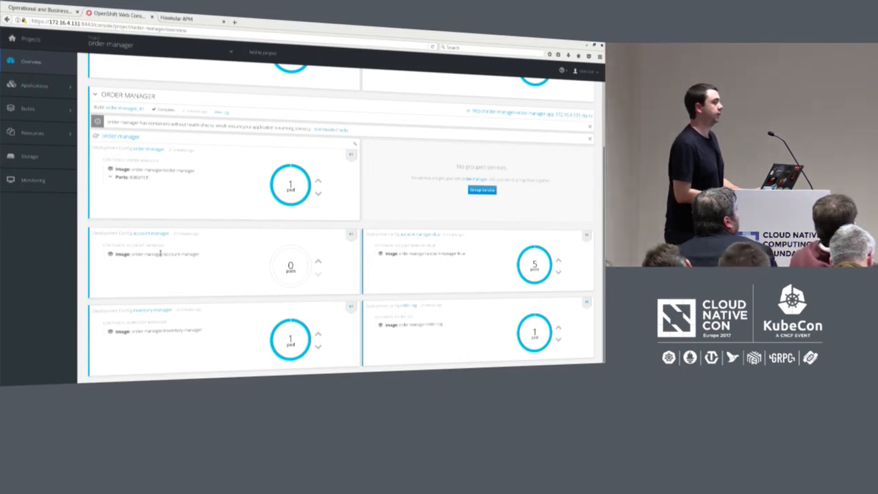
mouse_move(247, 264)
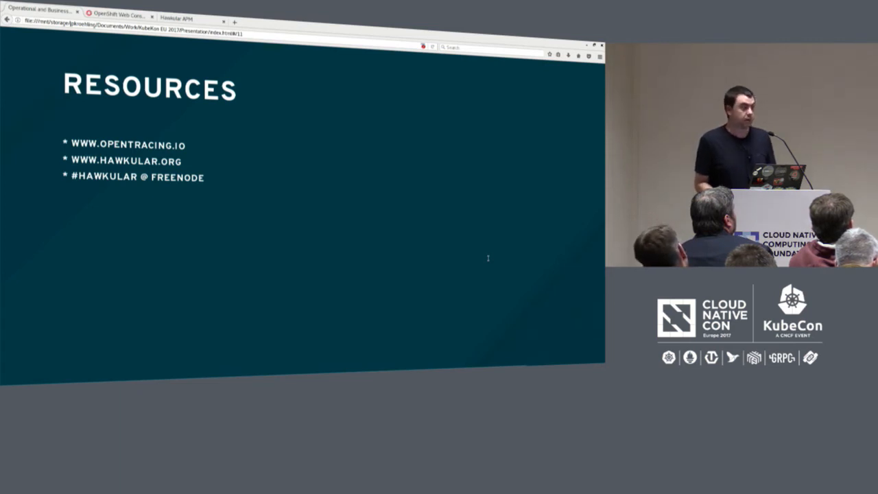
- Advance from the Resources slide to the closing Questions slide
key("Right")
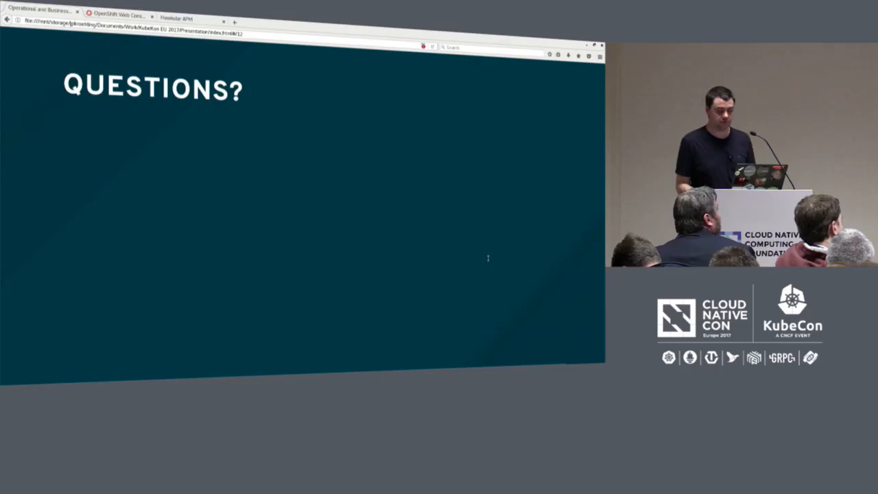